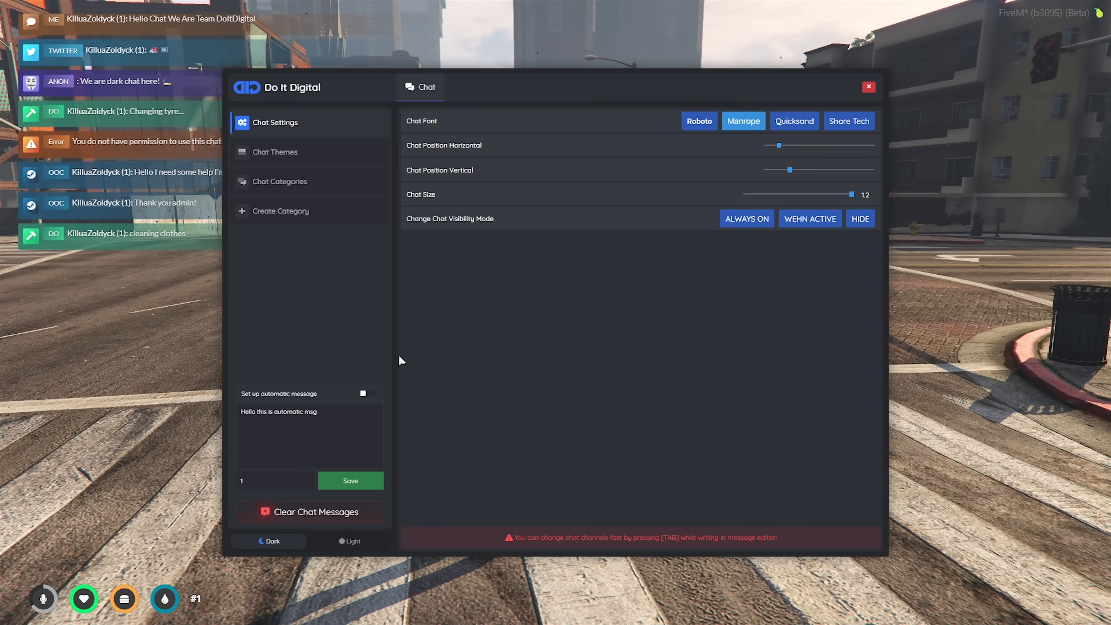
Close the chat editor, then reopen the Do It Digital menu with /chateditor
left_click(275, 151)
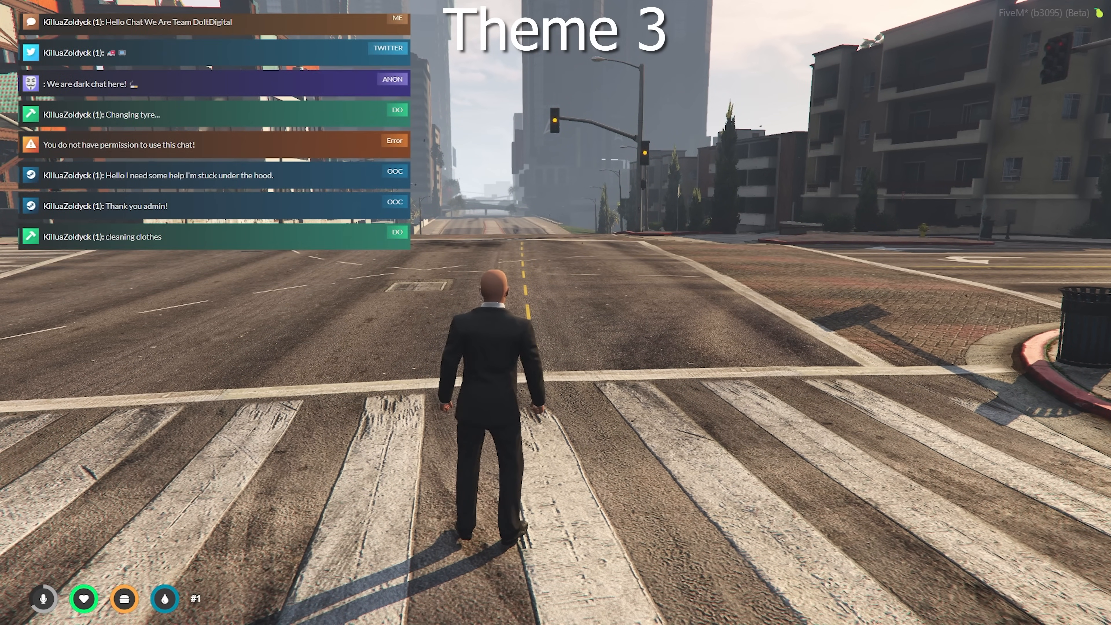
type("/chateditor")
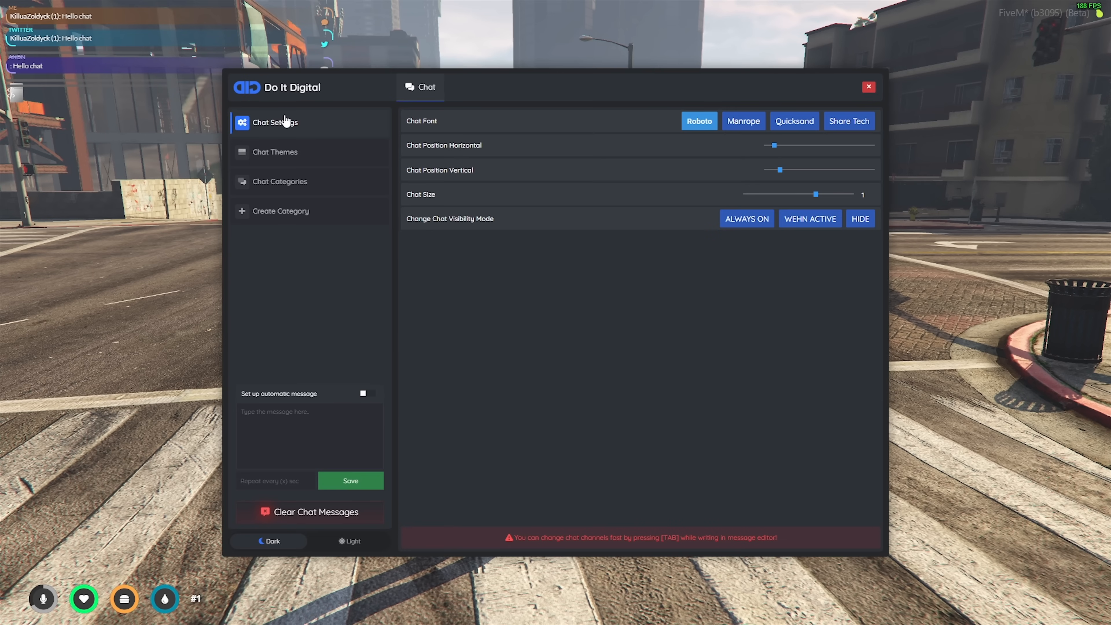
mouse_move(694, 85)
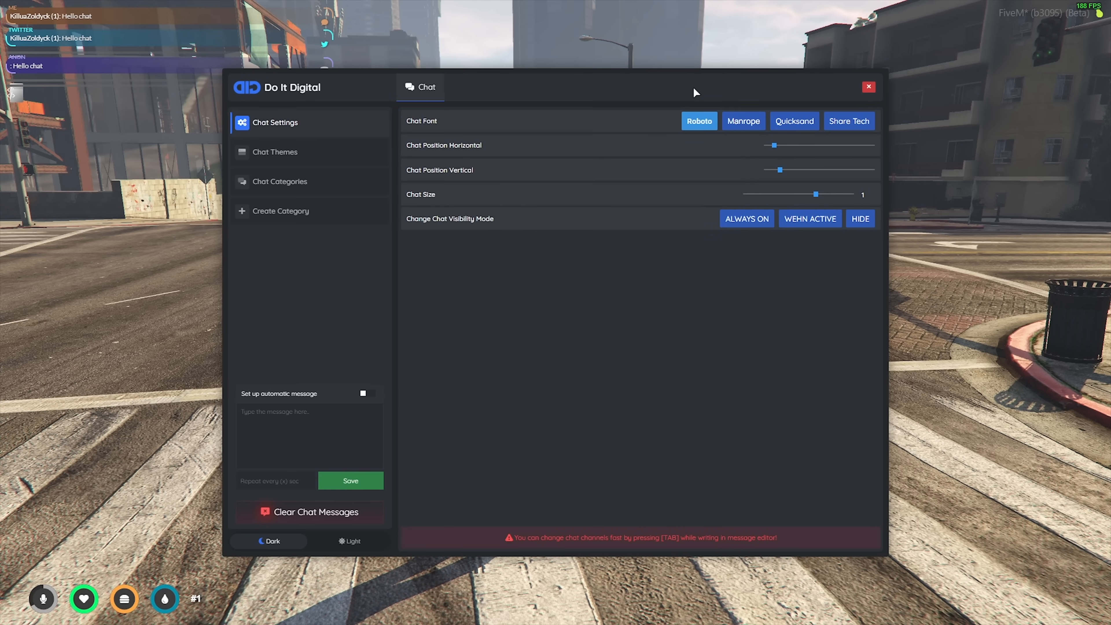
mouse_move(697, 100)
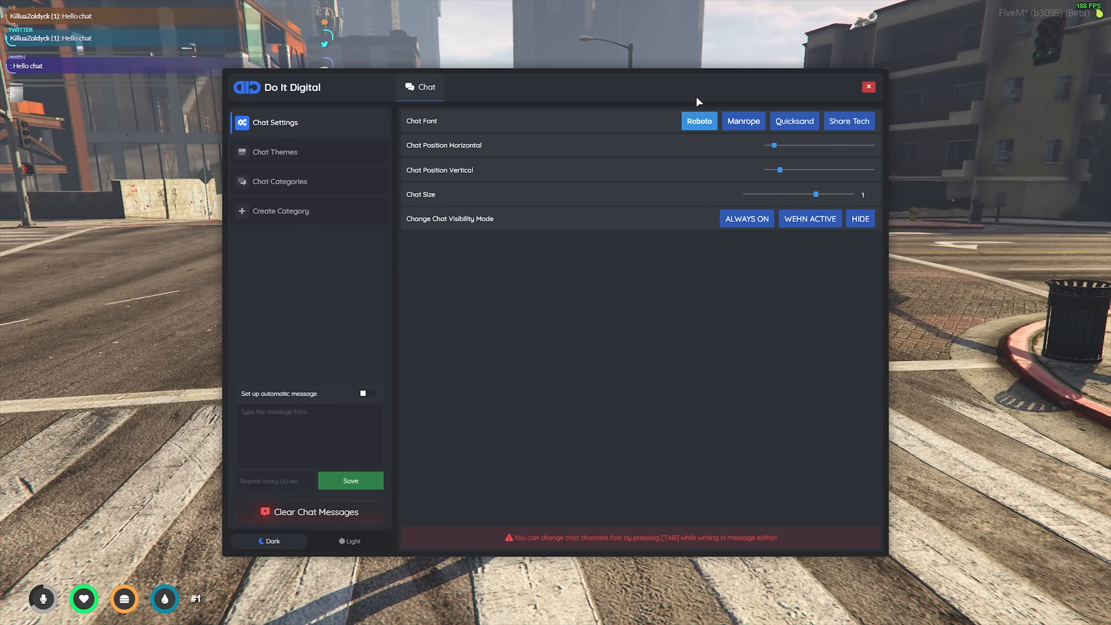
Switch the chat font to Manrope and cycle the visibility between Hide and When Active
left_click(742, 121)
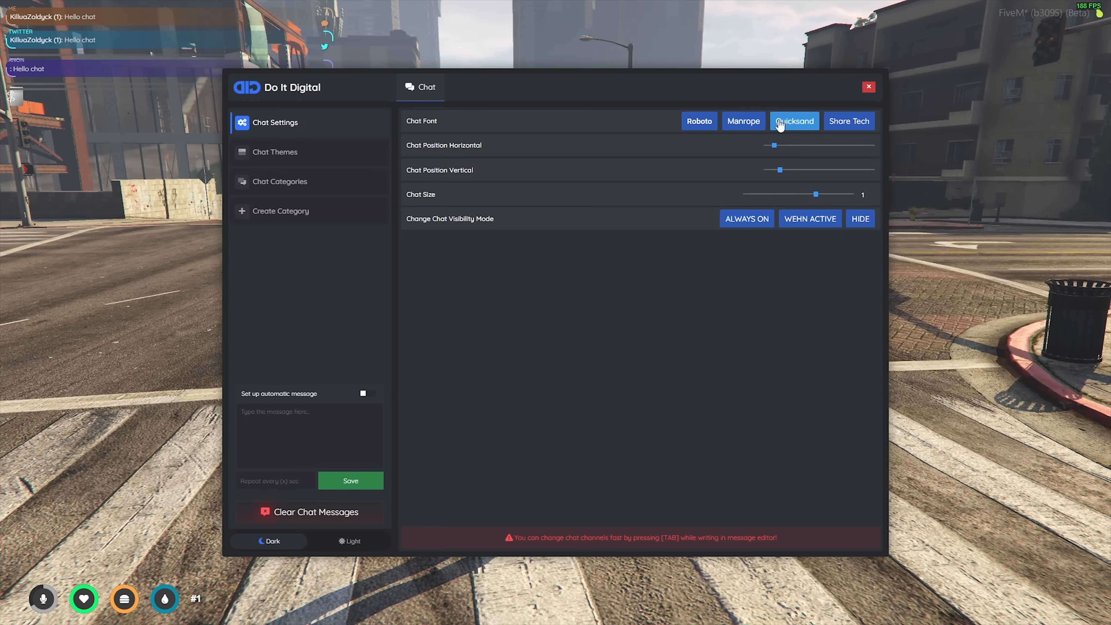
left_click(742, 120)
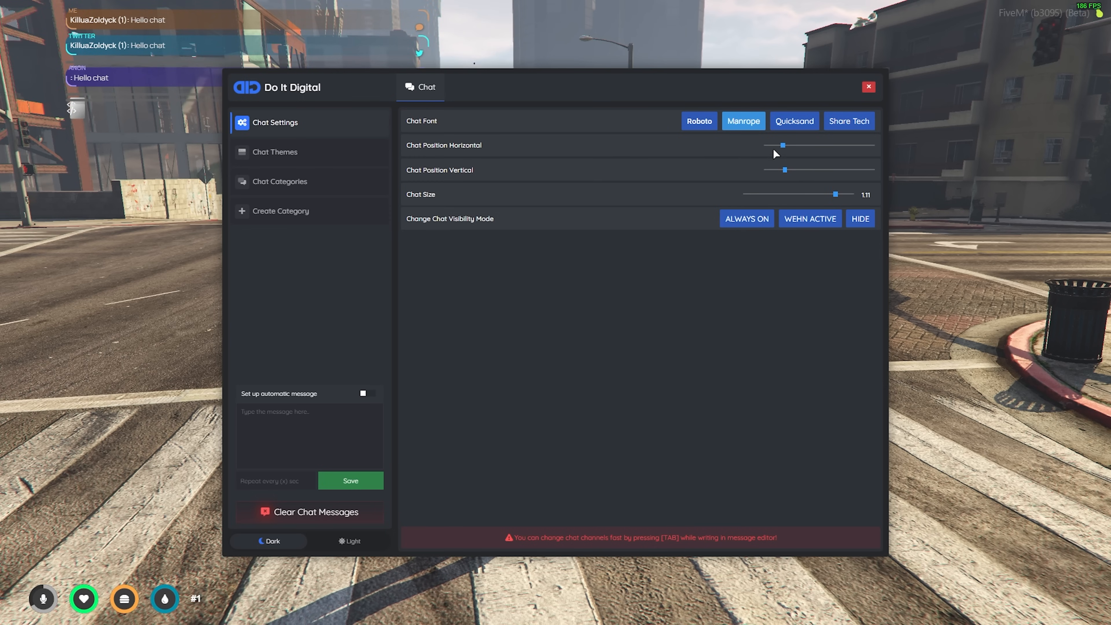
left_click(811, 218)
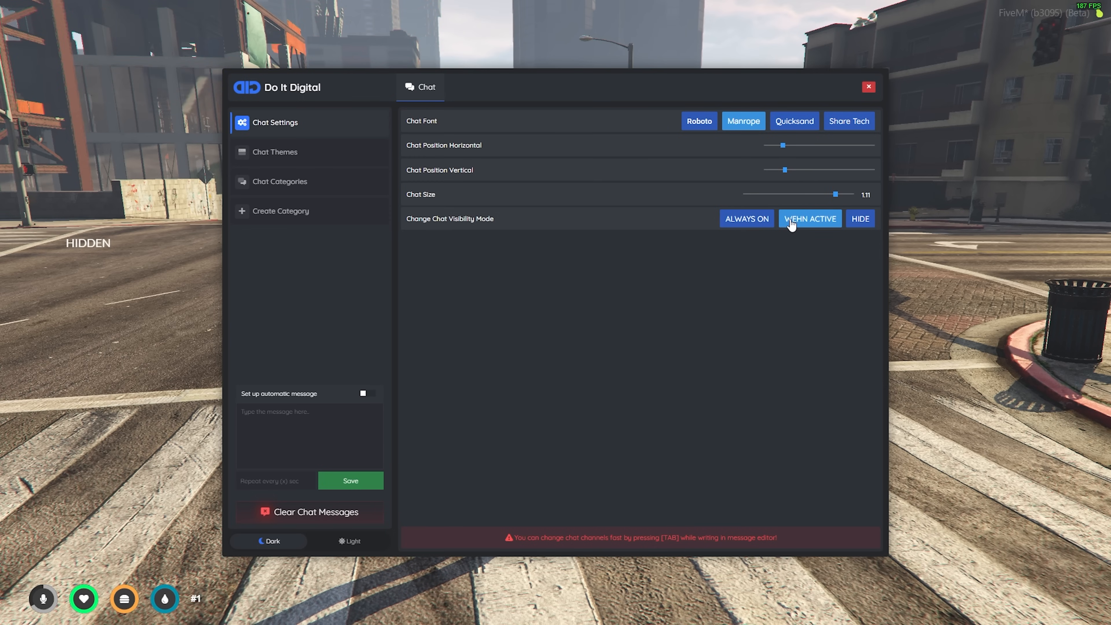
left_click(810, 218)
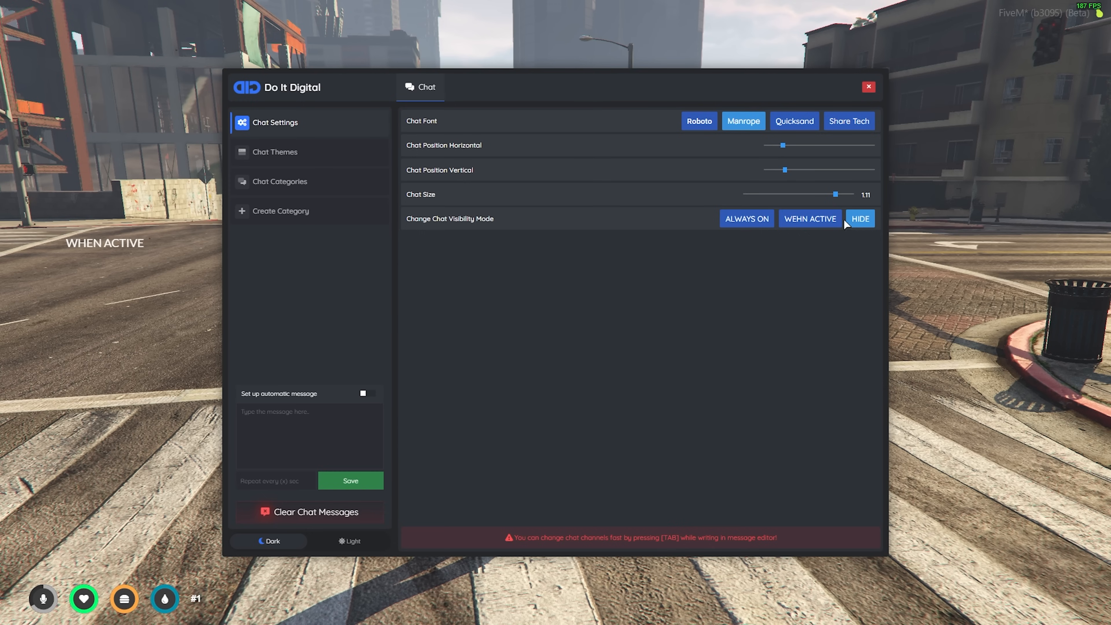
left_click(746, 219)
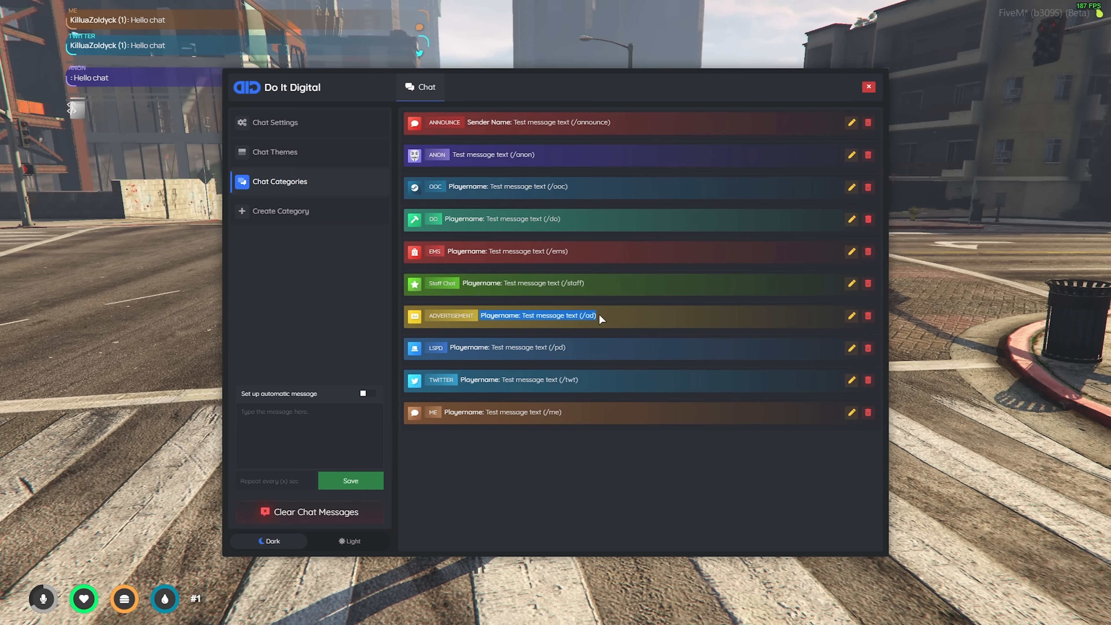
mouse_move(820, 333)
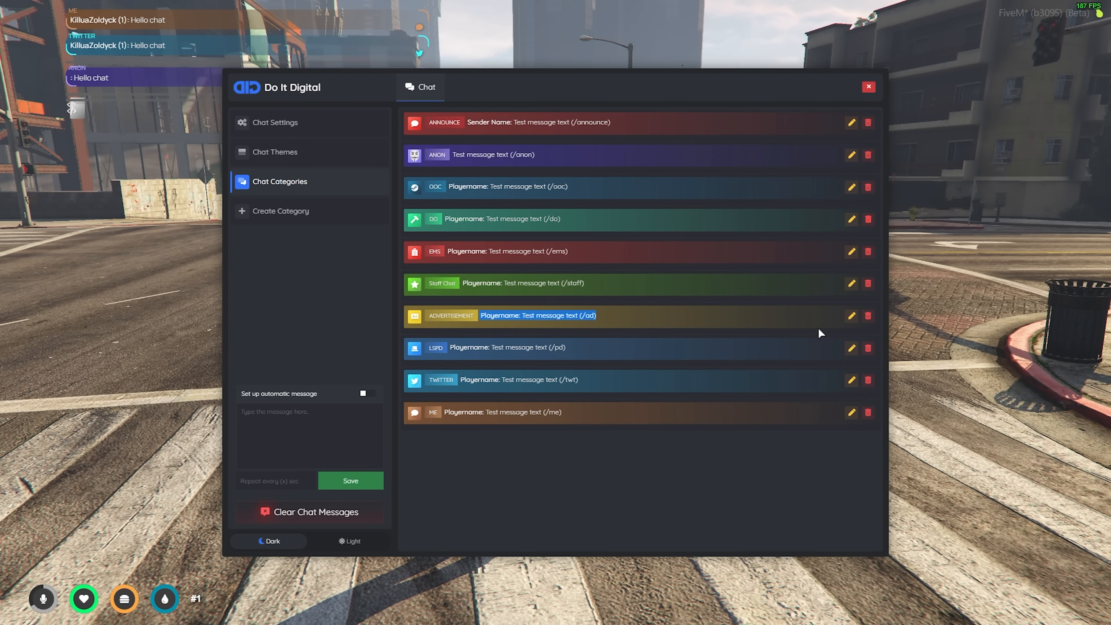
Delete the Advertisement (ad) category and dismiss the success popup
left_click(868, 316)
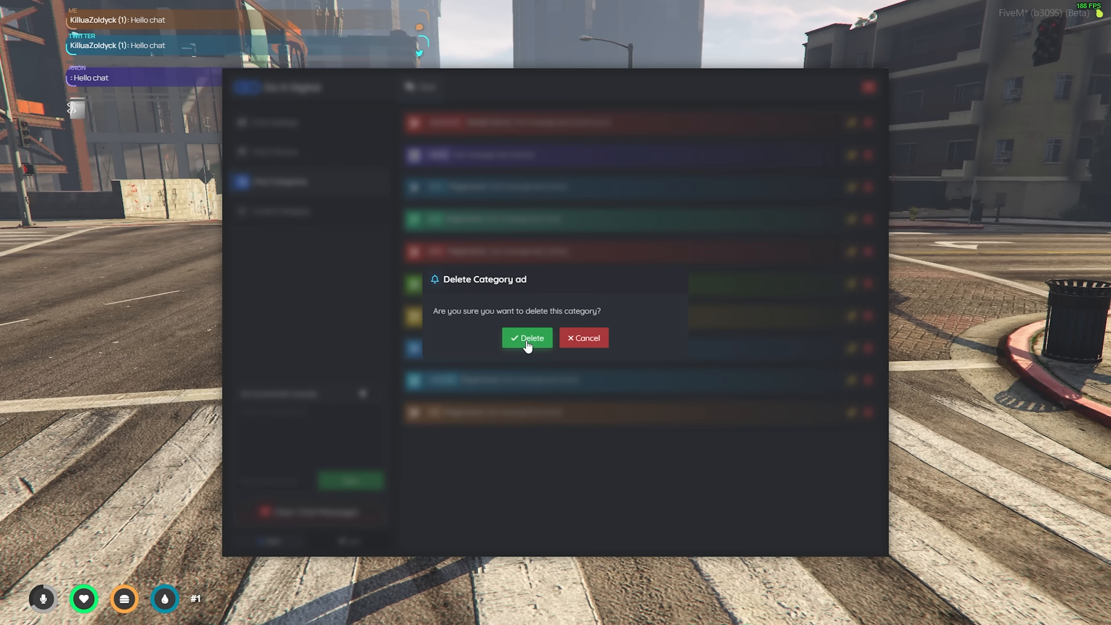
left_click(527, 337)
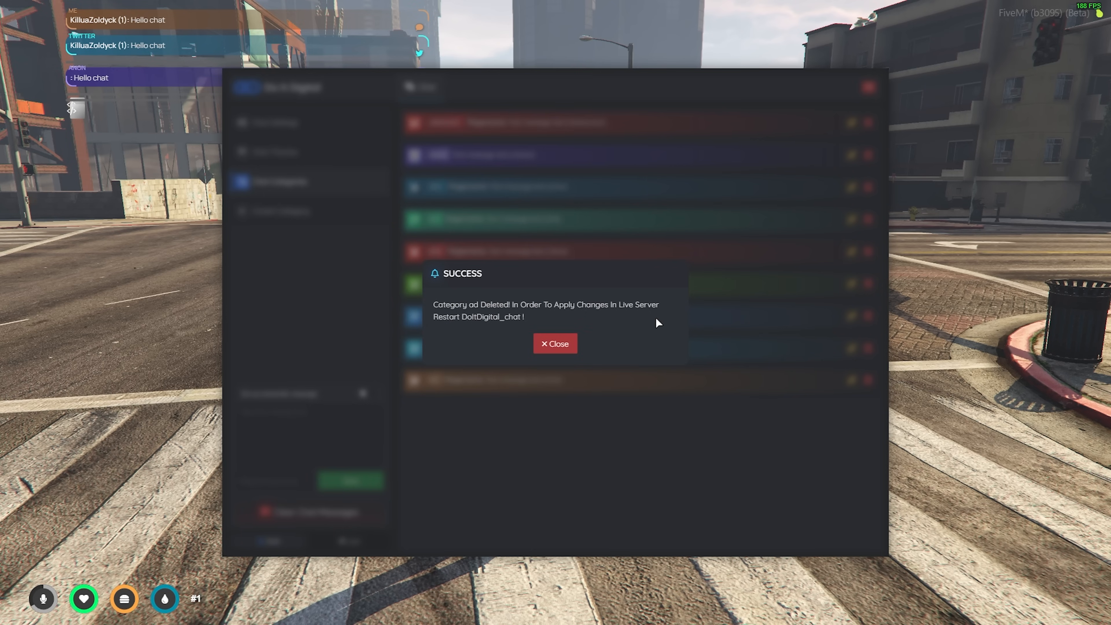
mouse_move(518, 316)
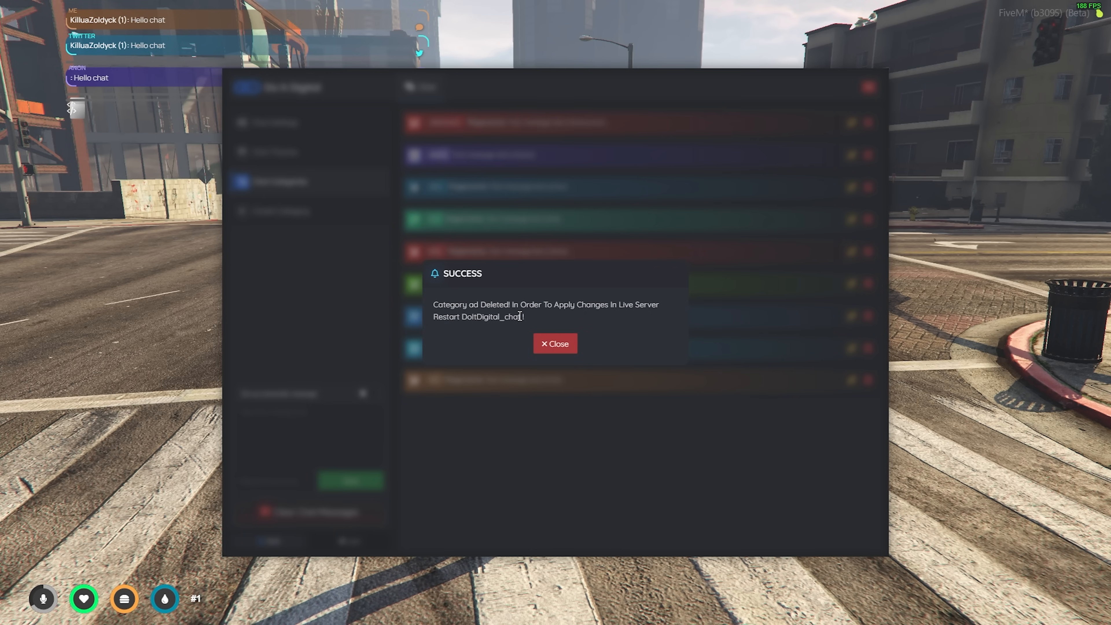
left_click(555, 344)
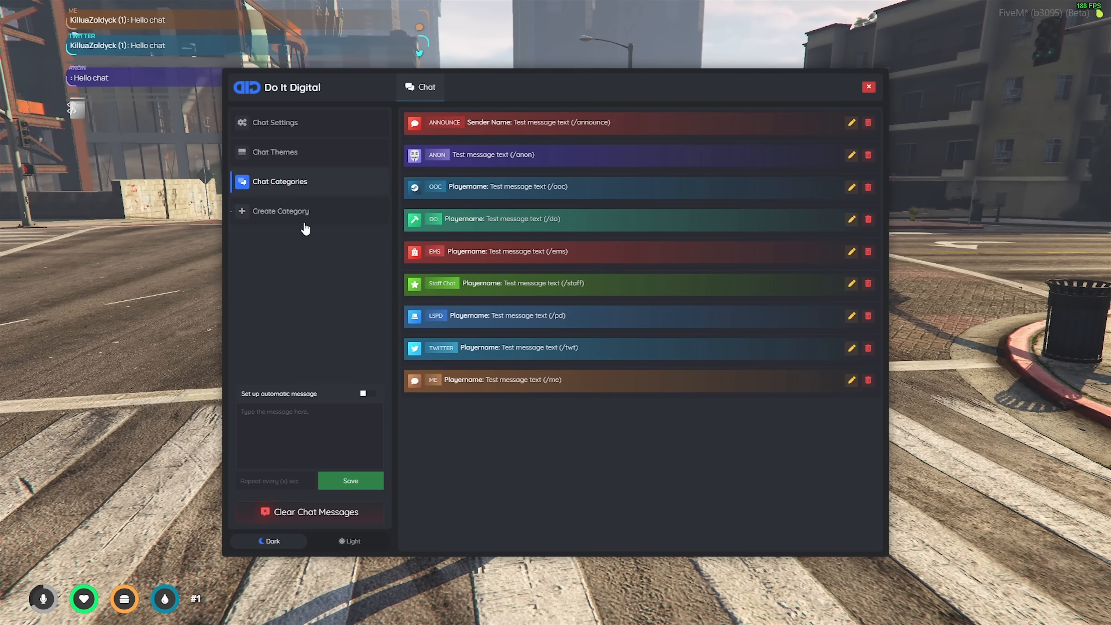
Create a new category with command 'test', a usage cost, and a nearby radius of 0
left_click(281, 212)
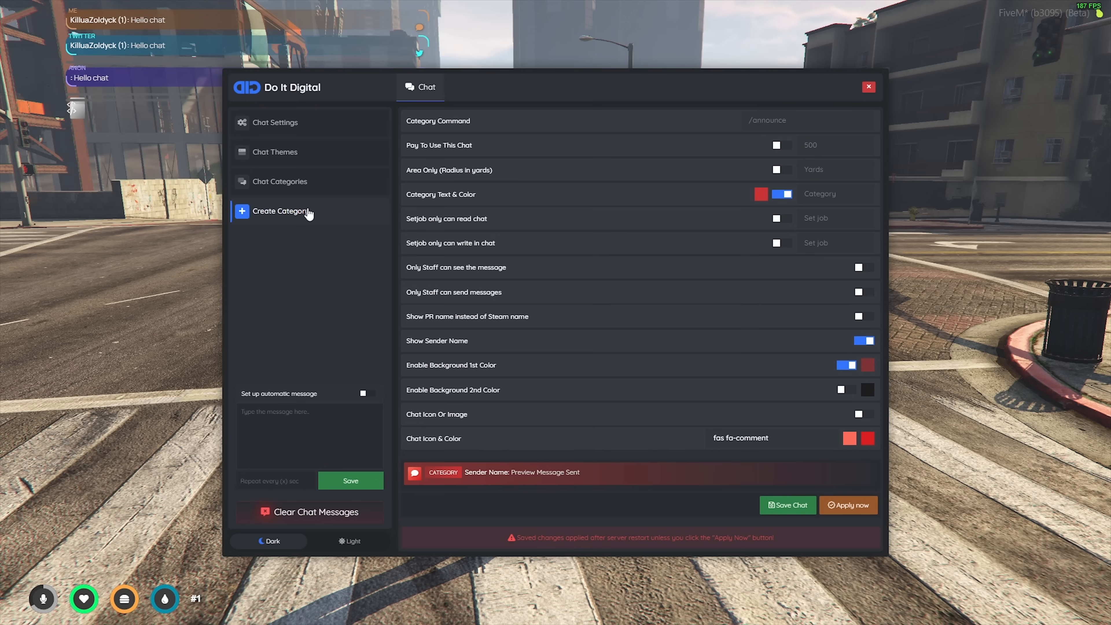
mouse_move(438, 120)
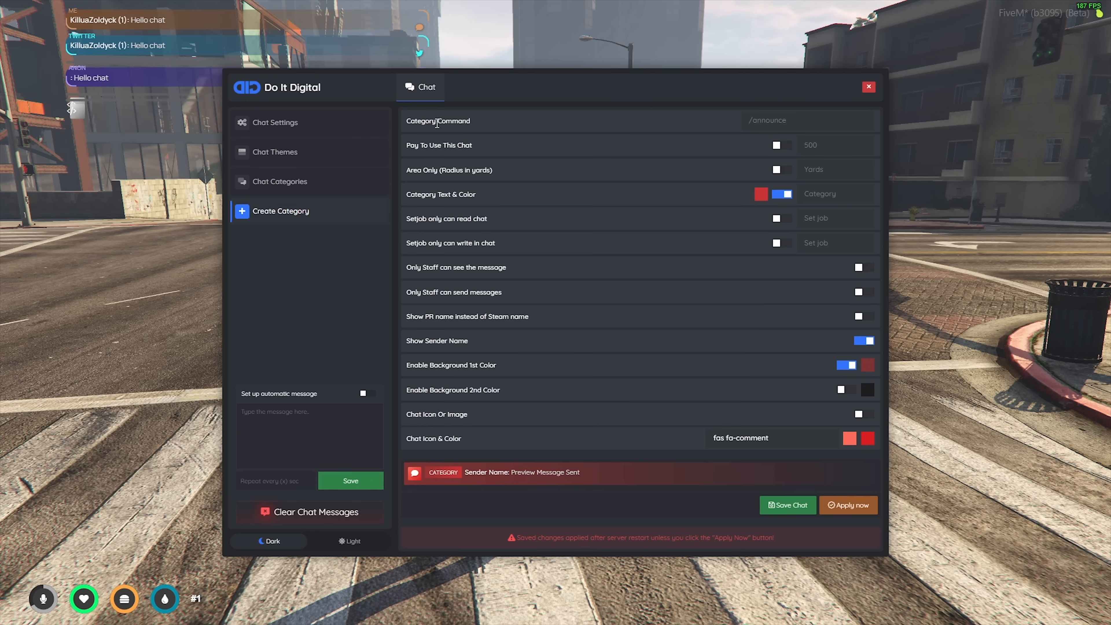
left_click(767, 120)
type("/")
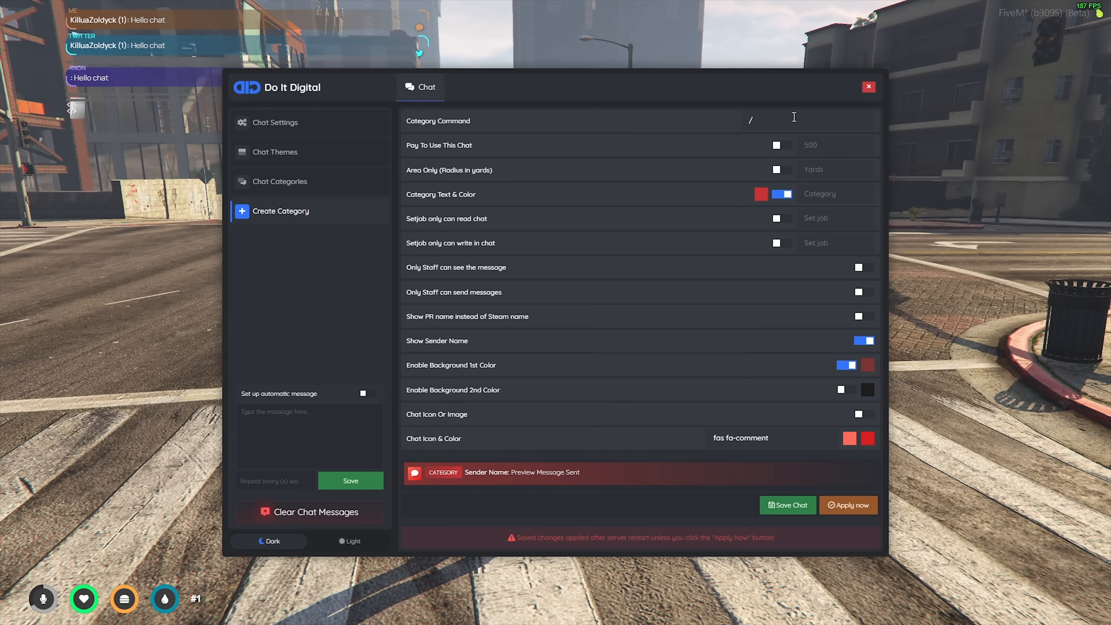
type("test")
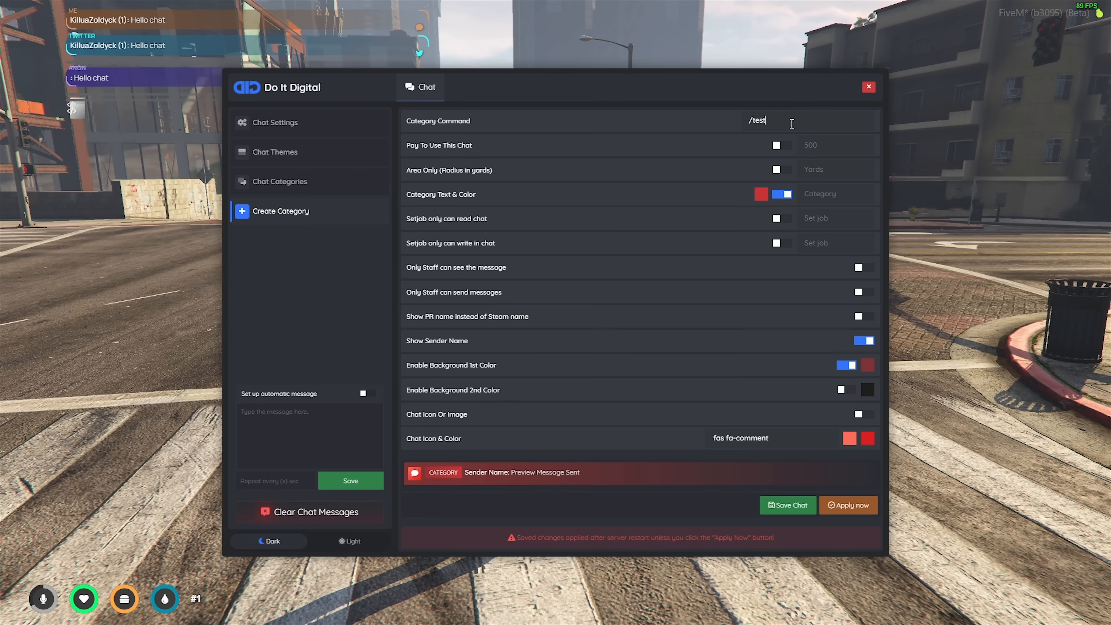
mouse_move(786, 148)
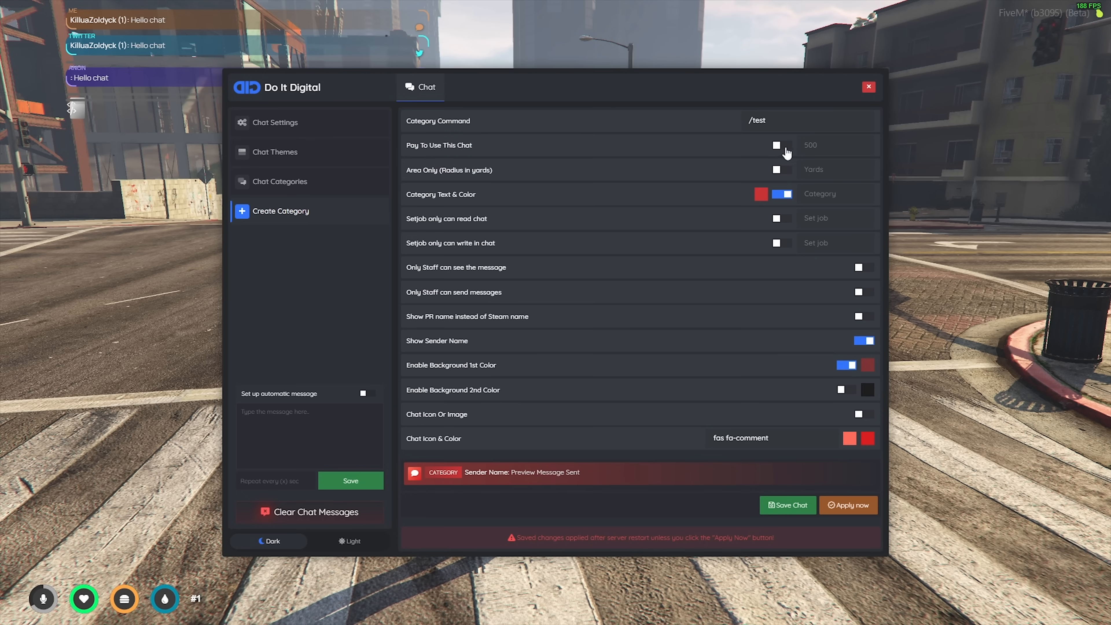
left_click(782, 145)
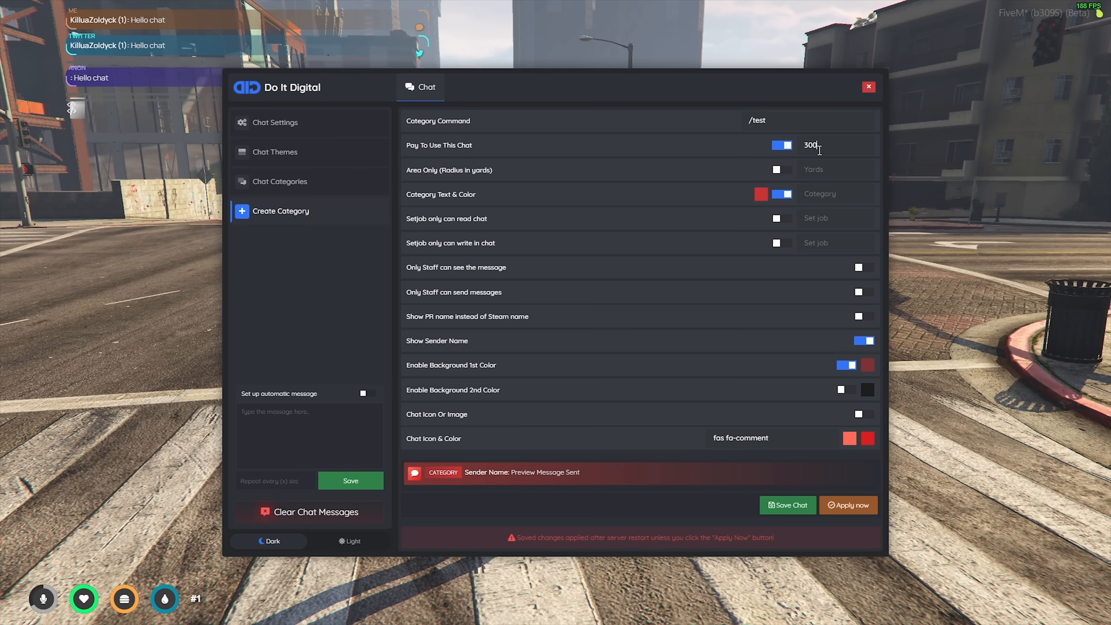
mouse_move(521, 183)
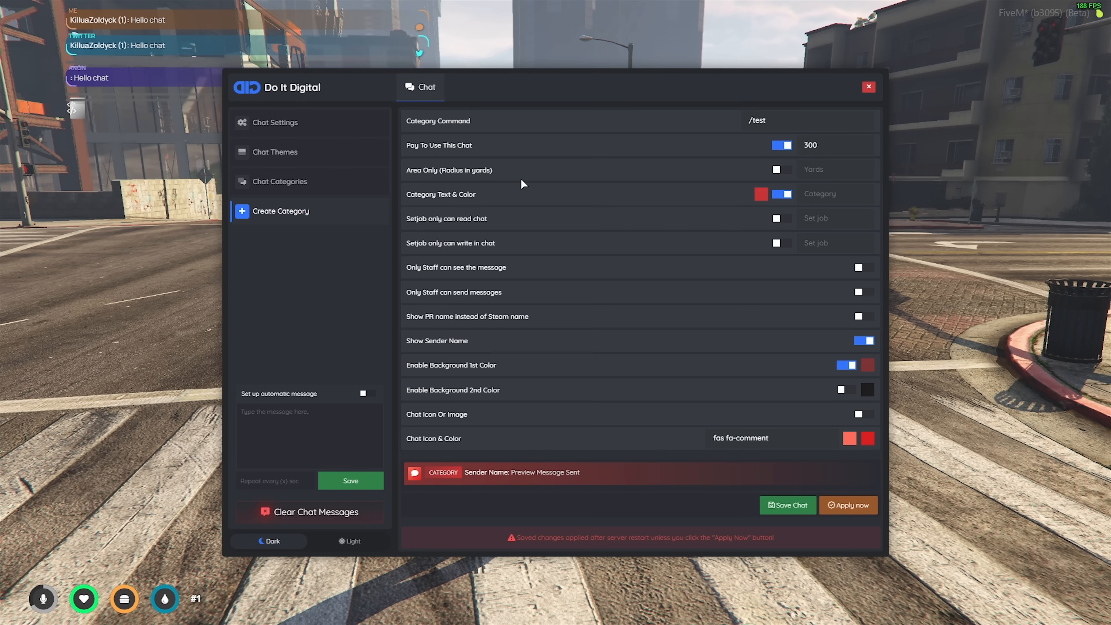
mouse_move(777, 174)
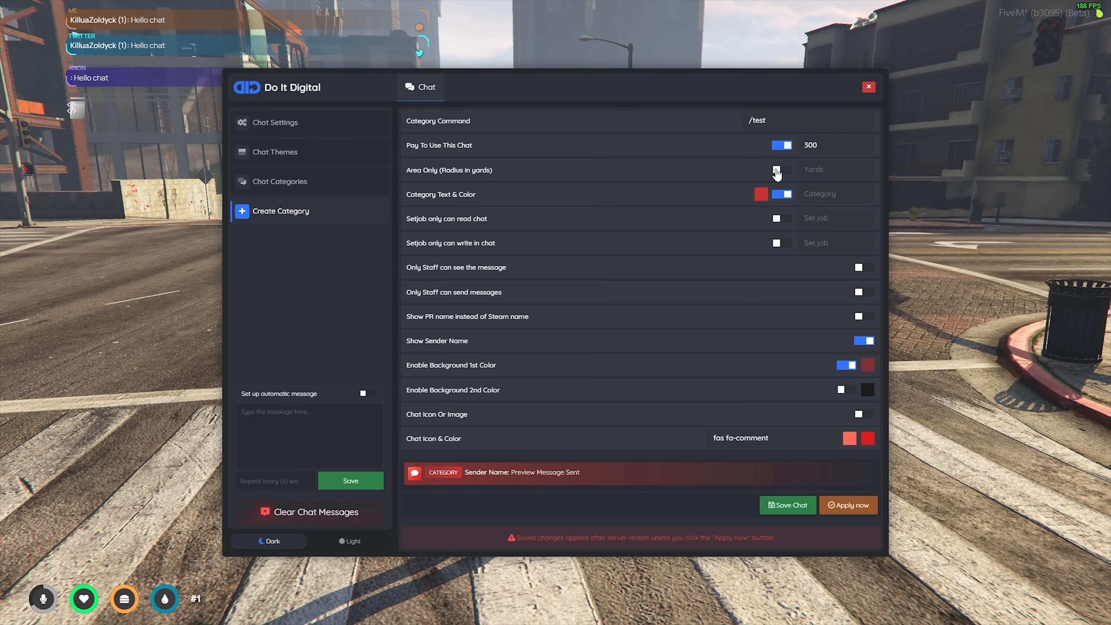
left_click(782, 169)
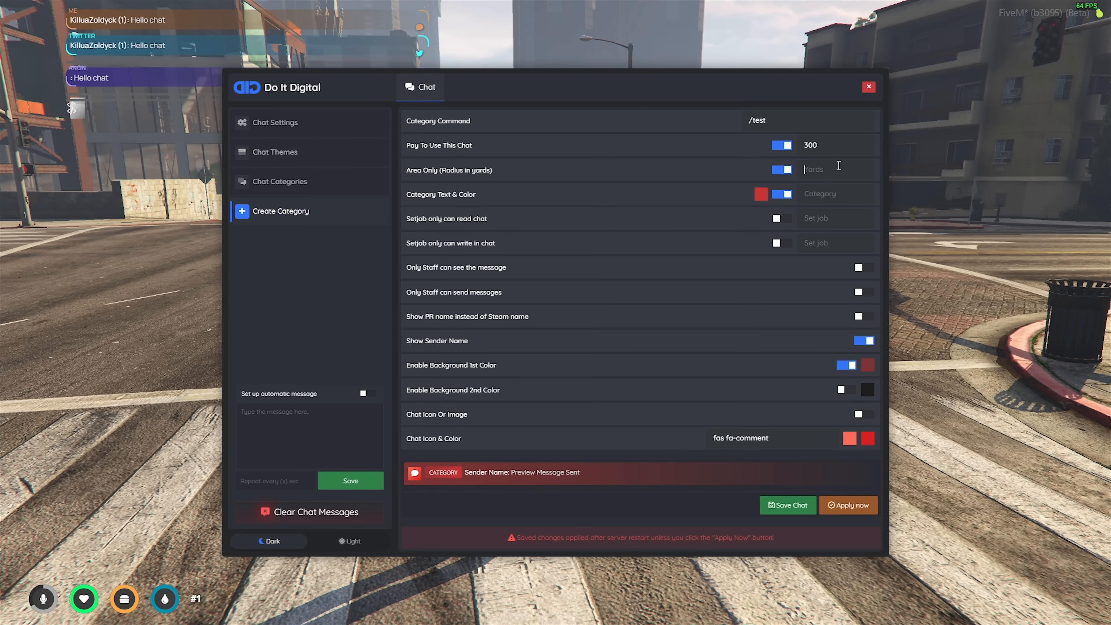
type("0.00")
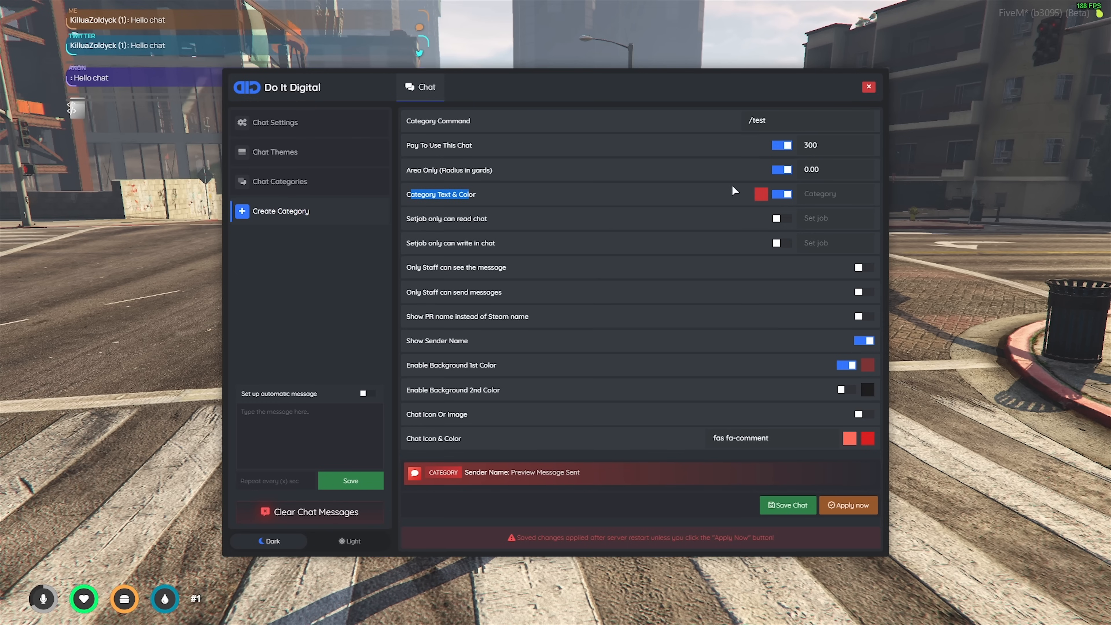
Label the category 'poll' and try the staff-only read and write toggles
left_click(760, 194)
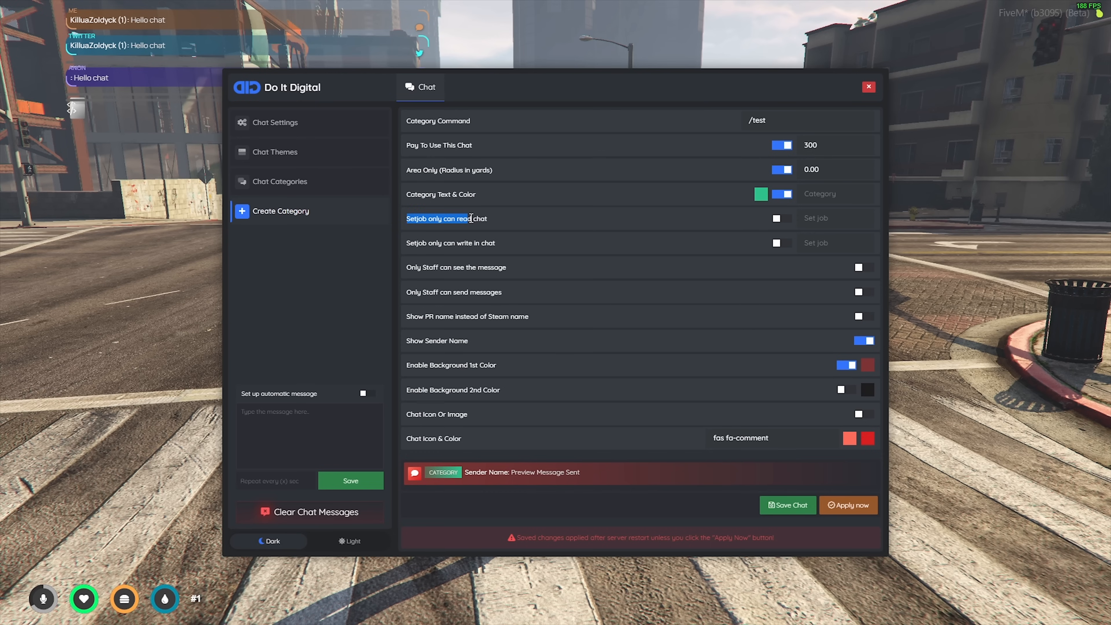
type("poll")
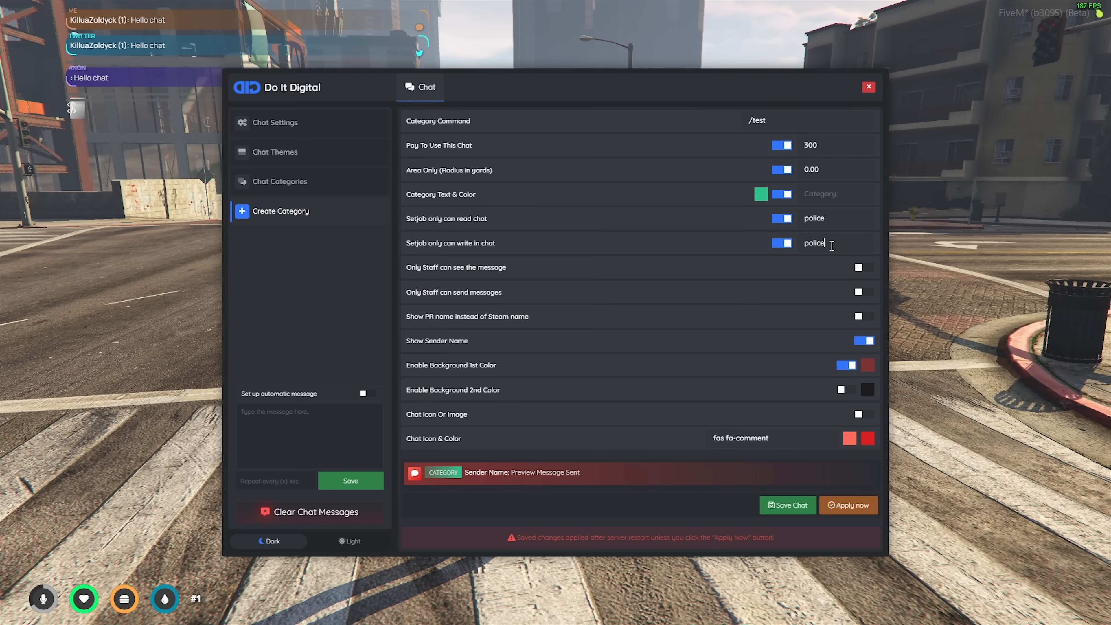
mouse_move(465, 284)
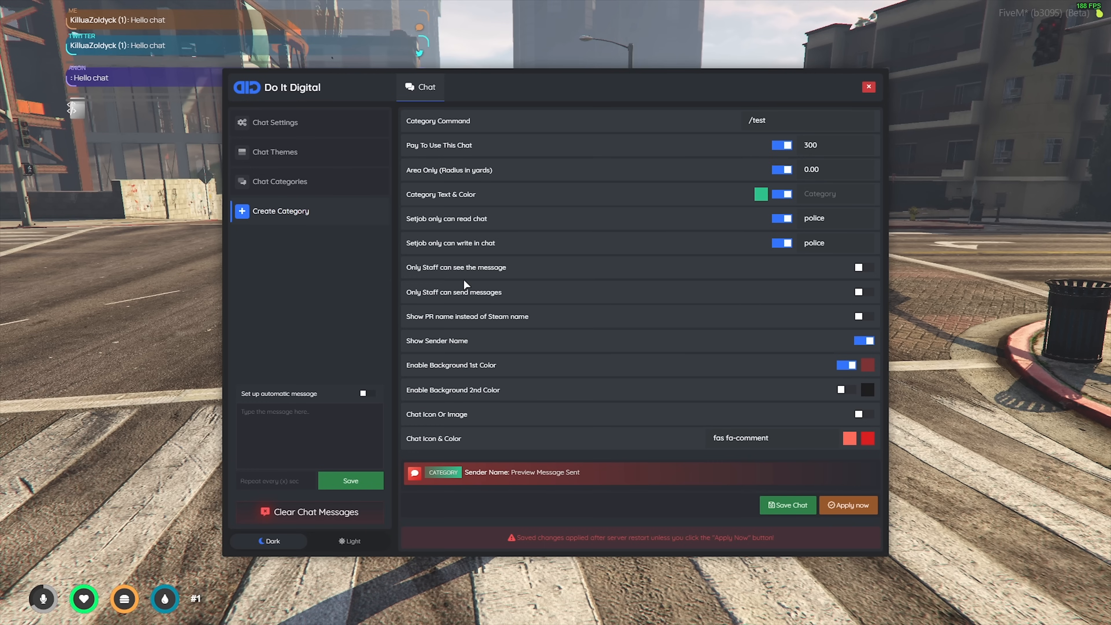
mouse_move(820, 264)
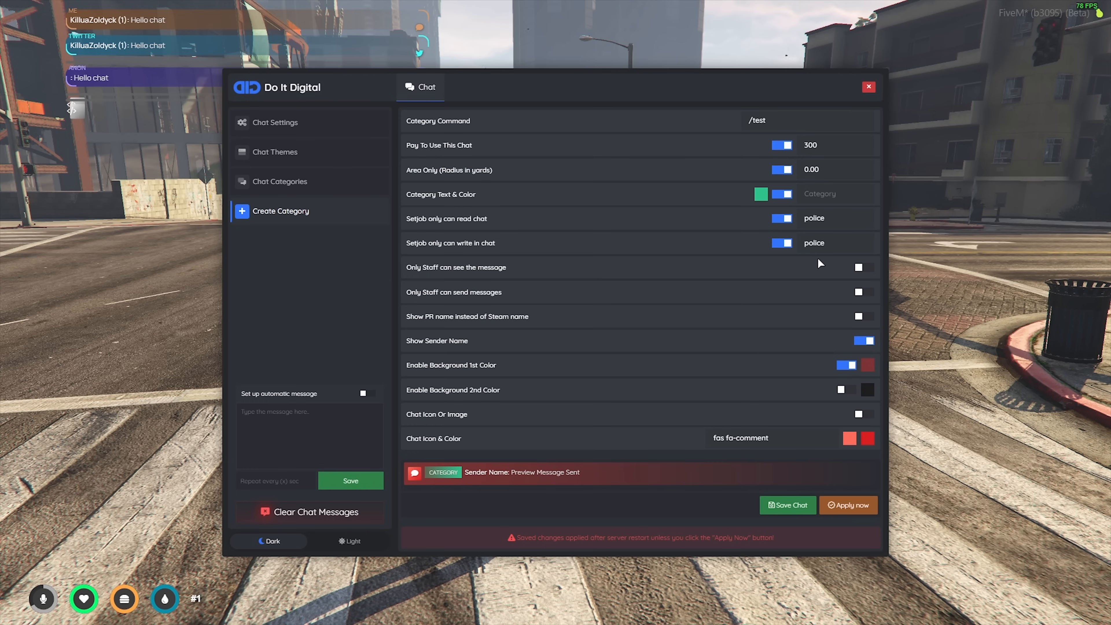
mouse_move(740, 280)
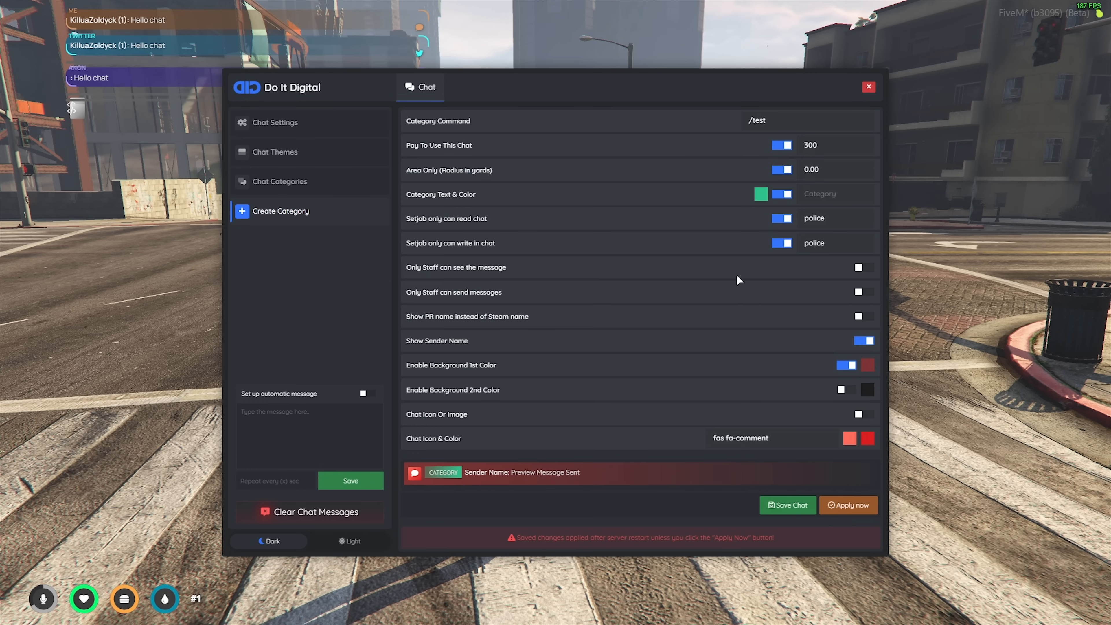
mouse_move(526, 275)
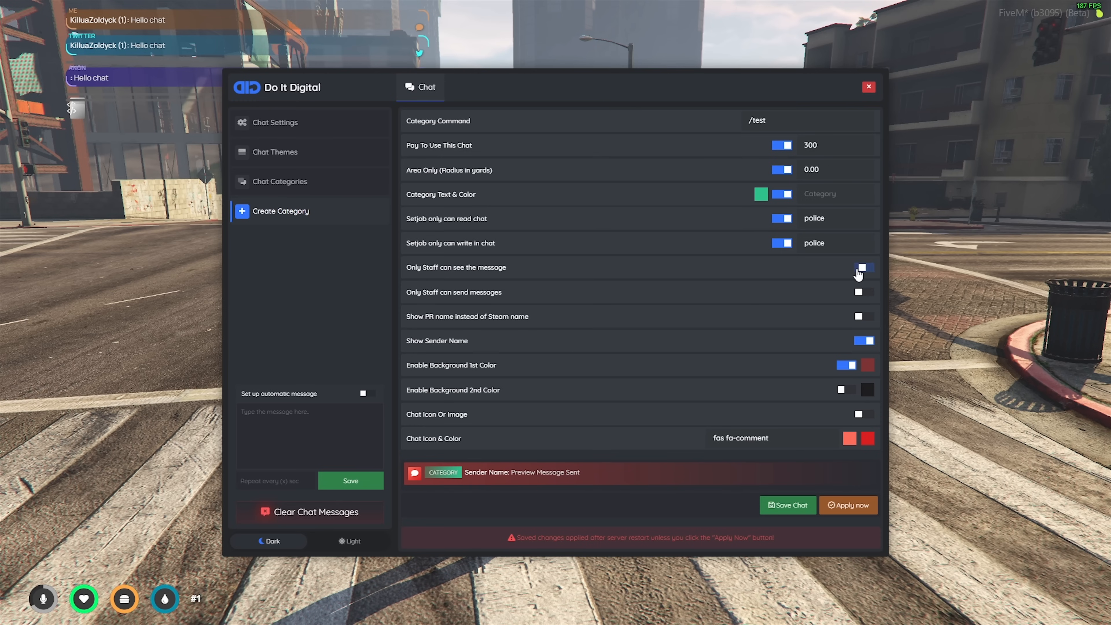
left_click(862, 267)
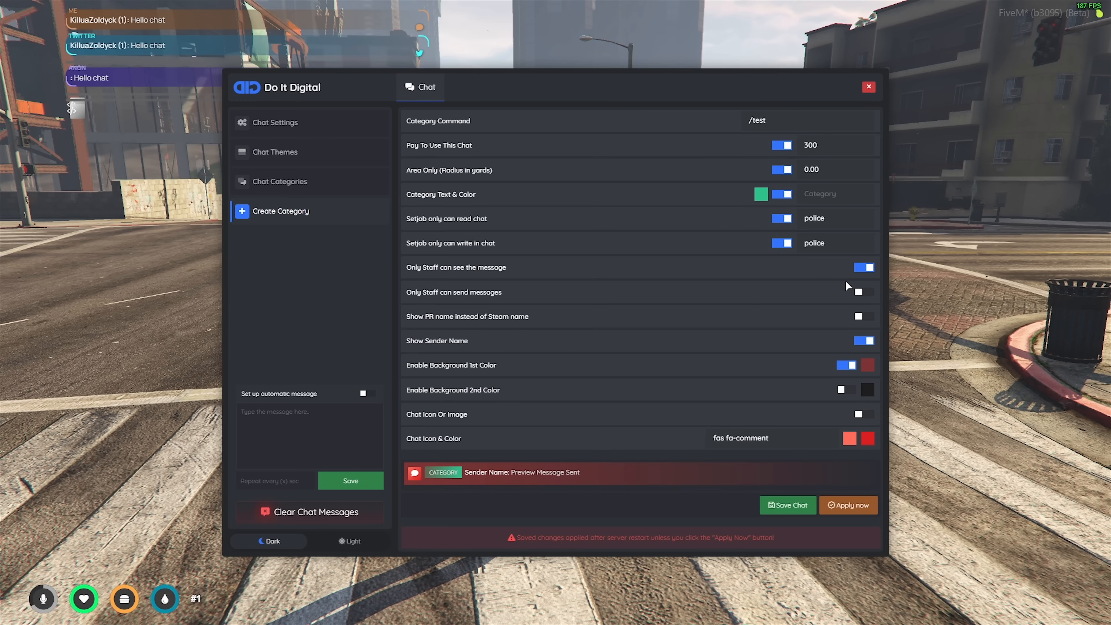
left_click(862, 291)
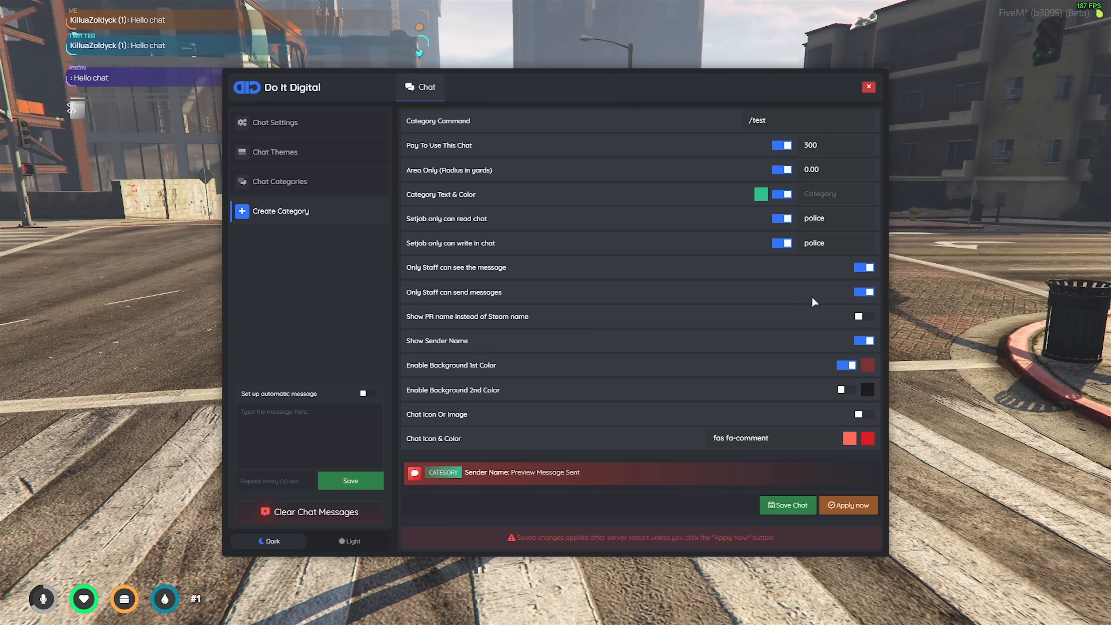
mouse_move(847, 301)
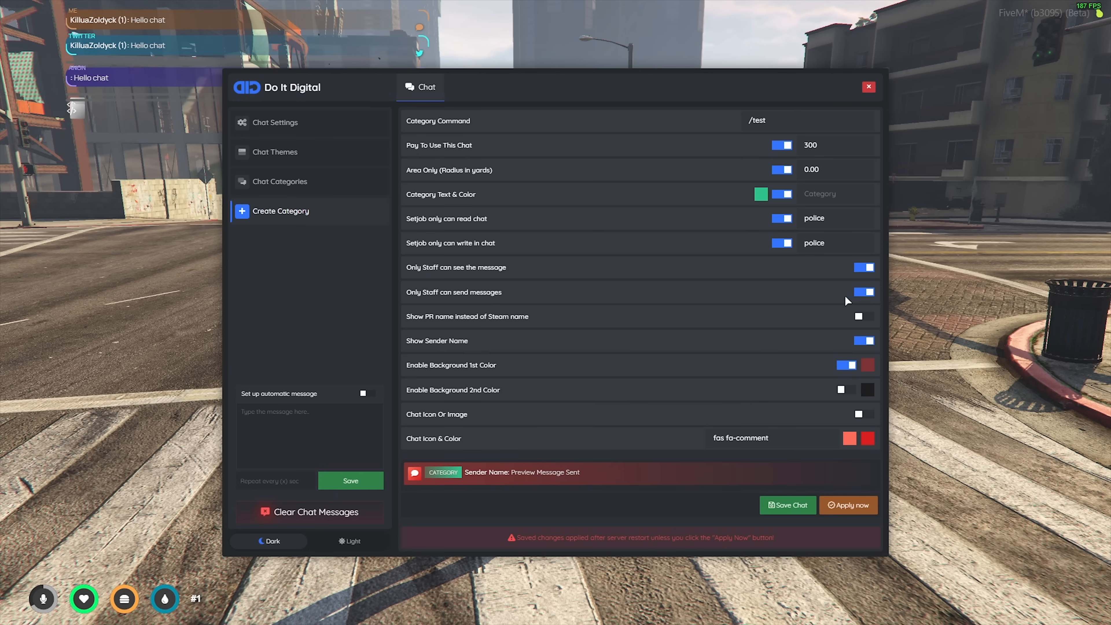
mouse_move(545, 321)
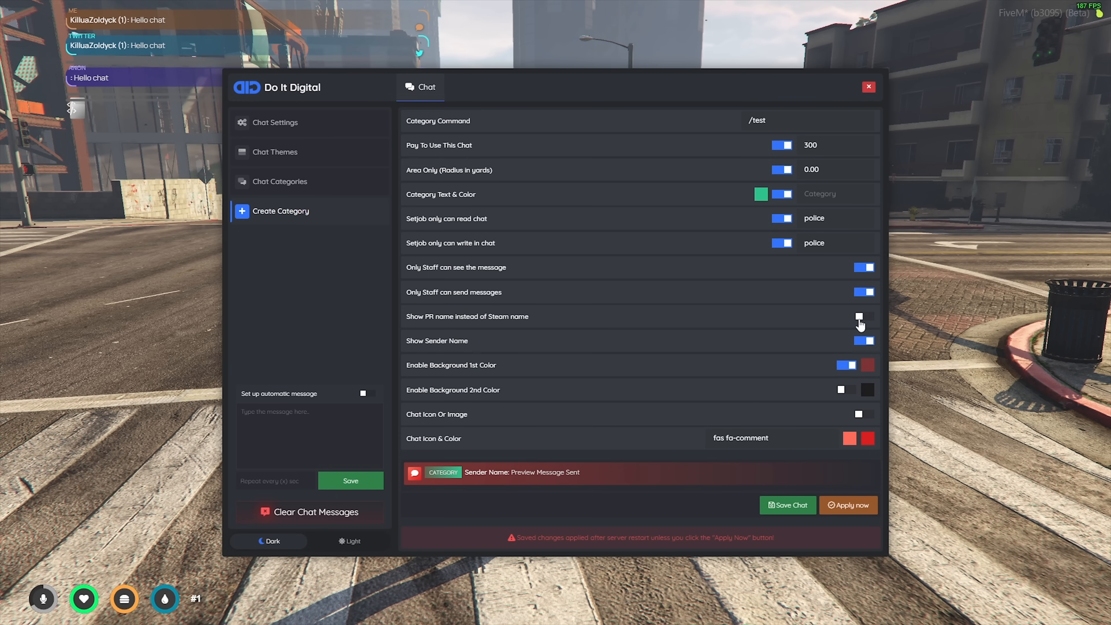
Leave the roleplay-name option off and keep Show Sender Name on
left_click(863, 316)
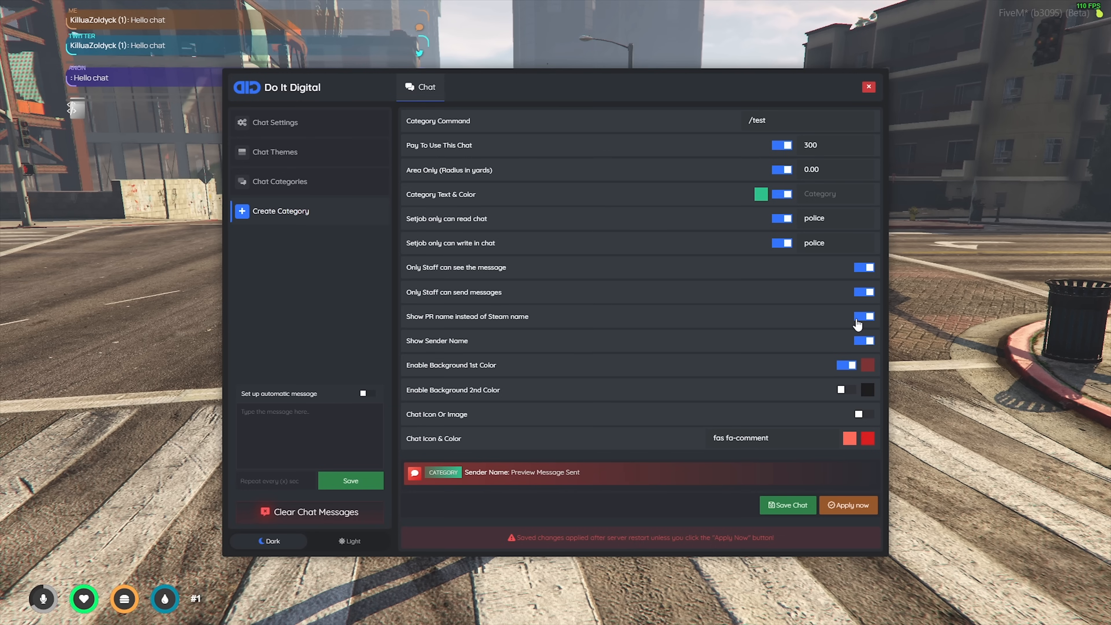
left_click(863, 316)
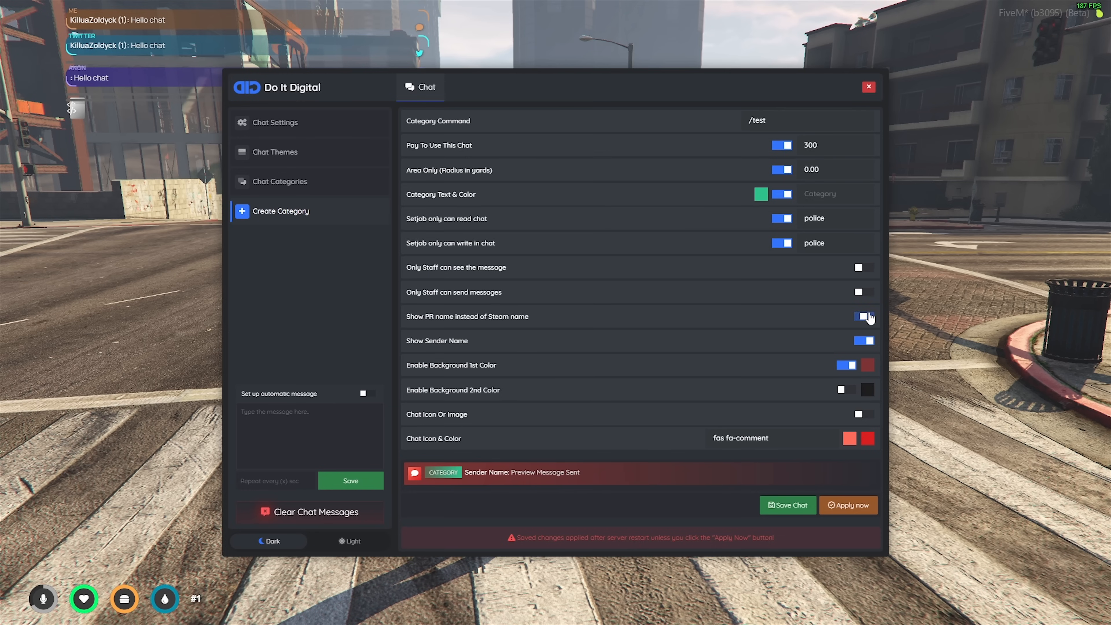
double_click(436, 341)
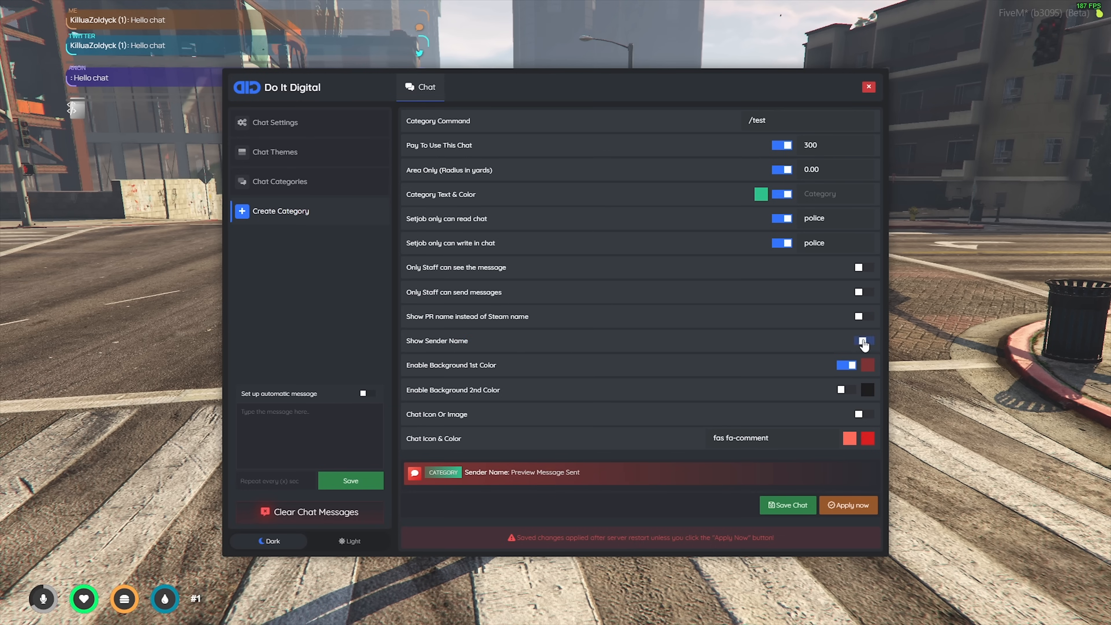
left_click(863, 341)
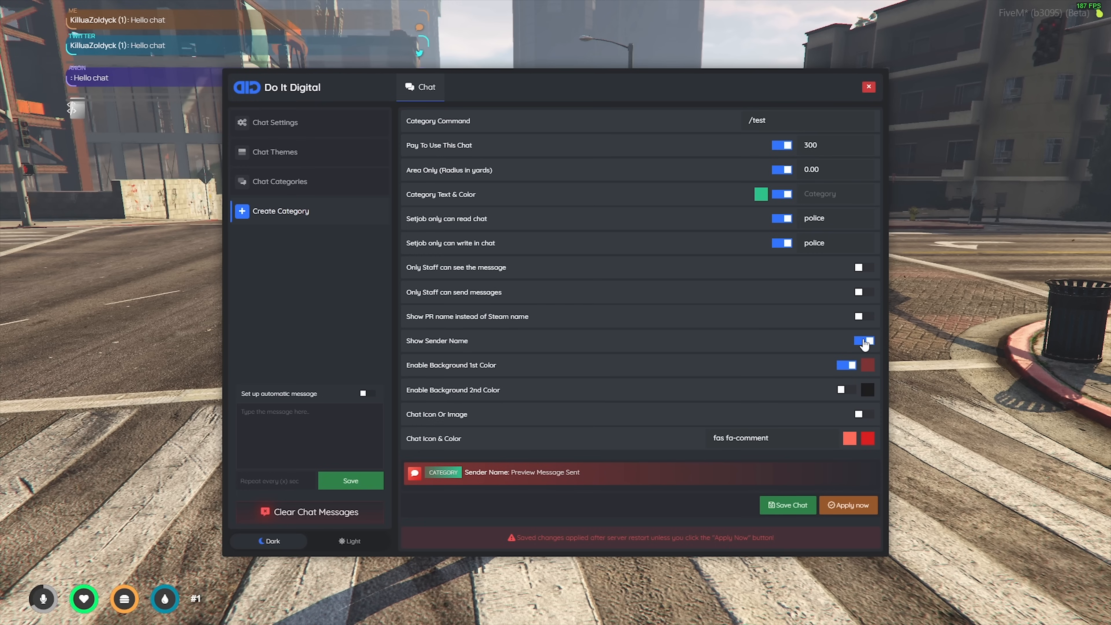
left_click(867, 365)
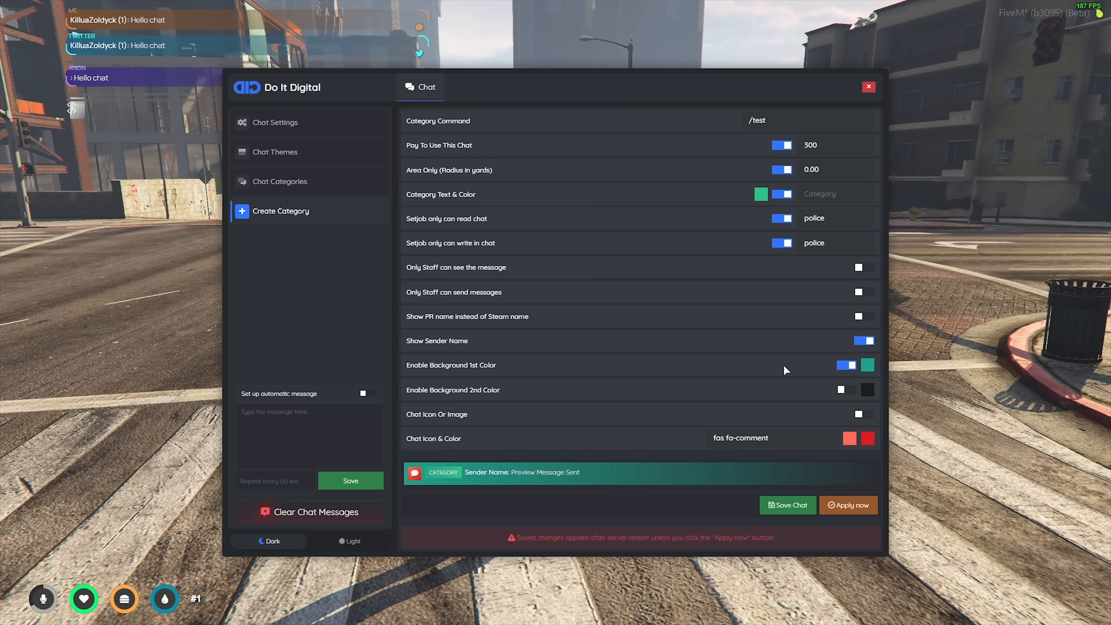
Enable a green second background colour and set the chat icon colour to green
left_click(868, 389)
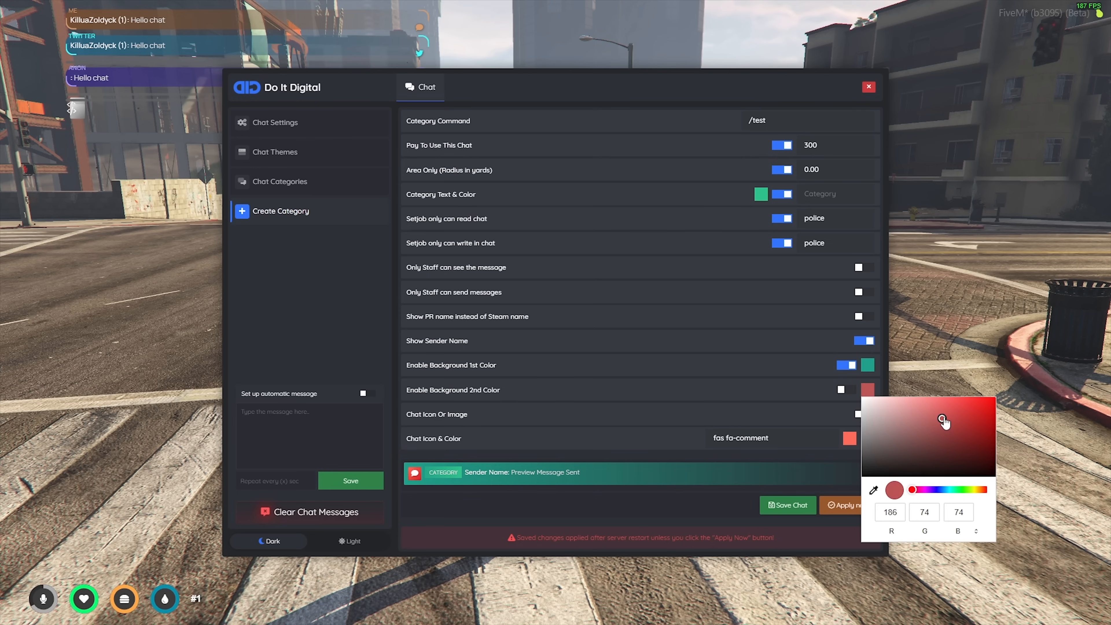
left_click(983, 490)
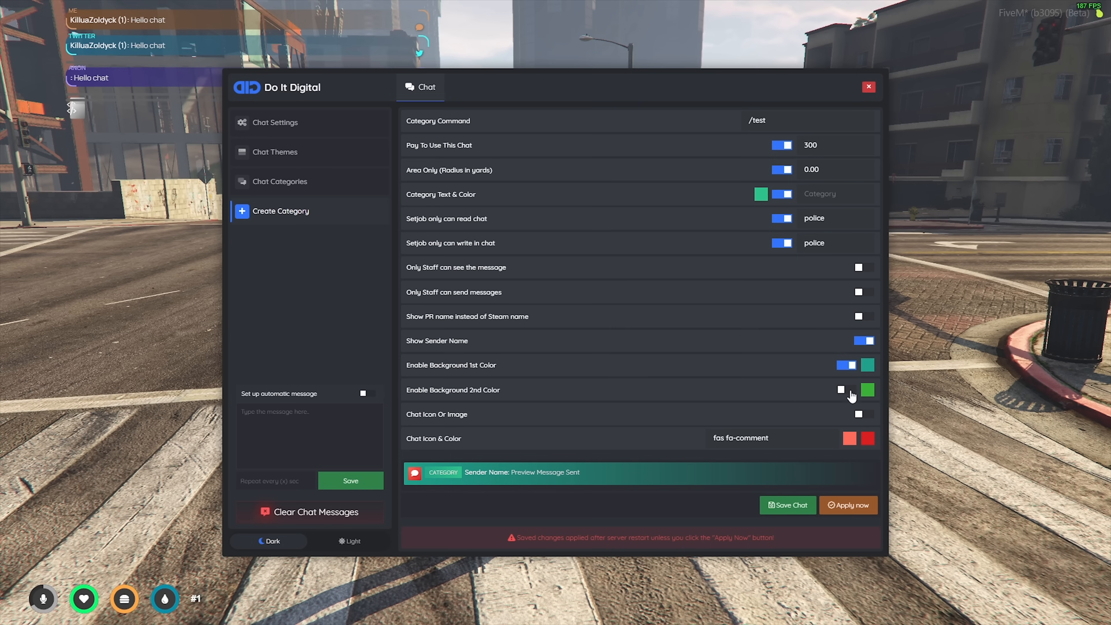
left_click(846, 390)
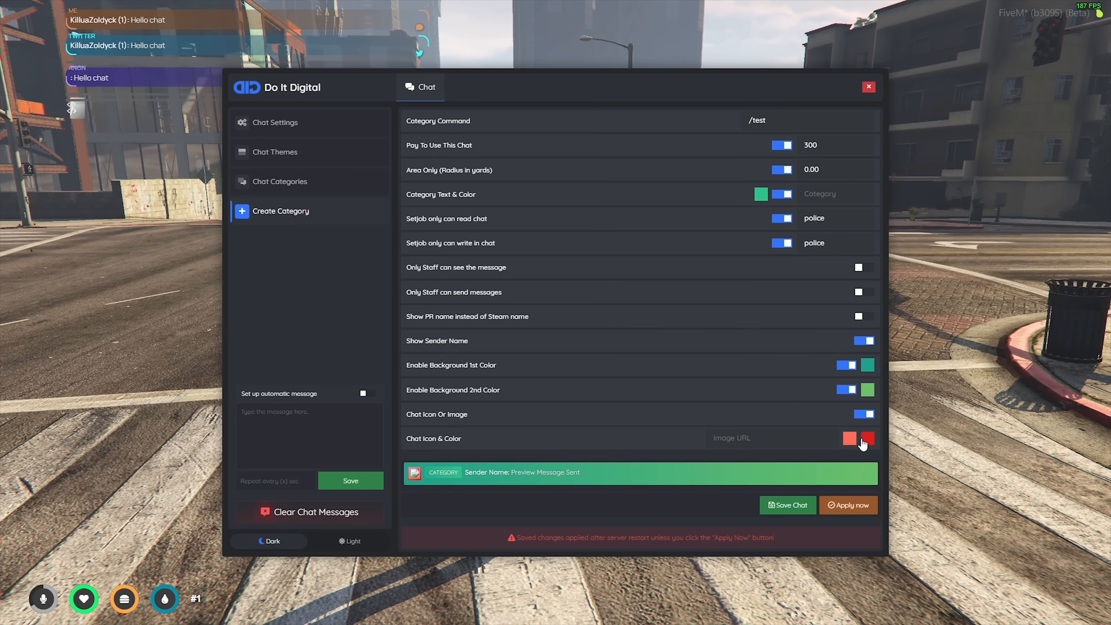
left_click(868, 438)
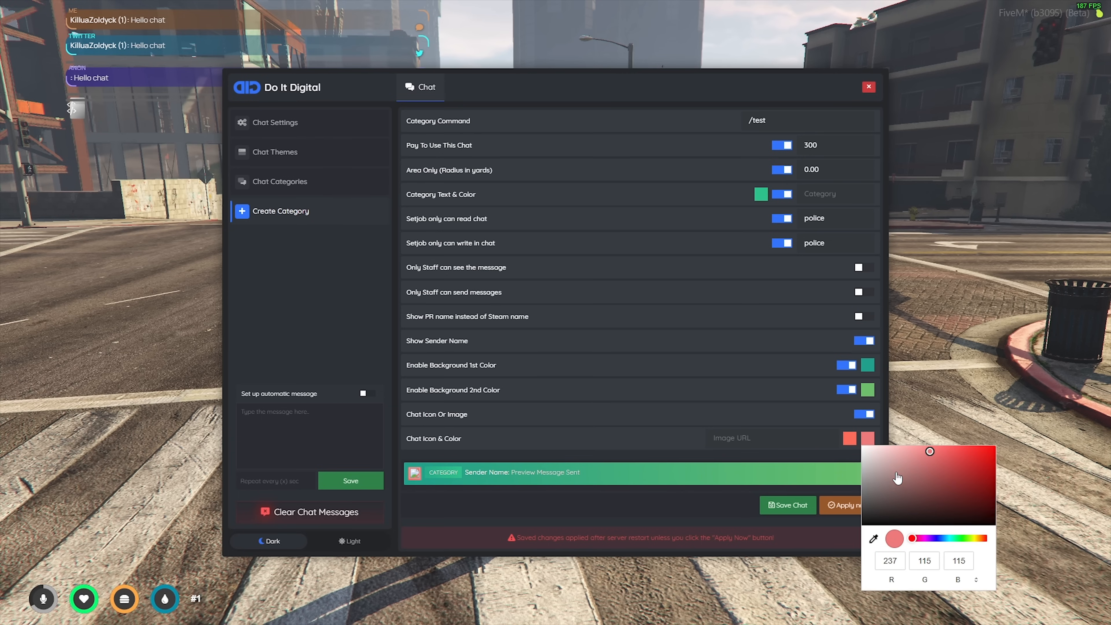
left_click(960, 537)
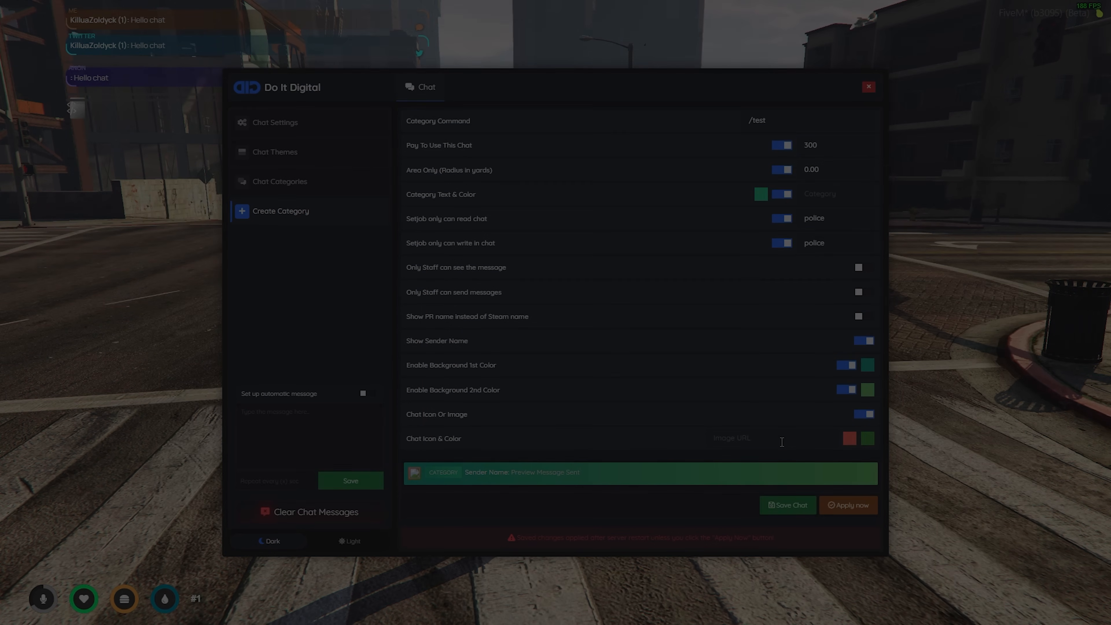
Save the automatic message 'Hello this is automatic msg' in Chat Settings
left_click(275, 123)
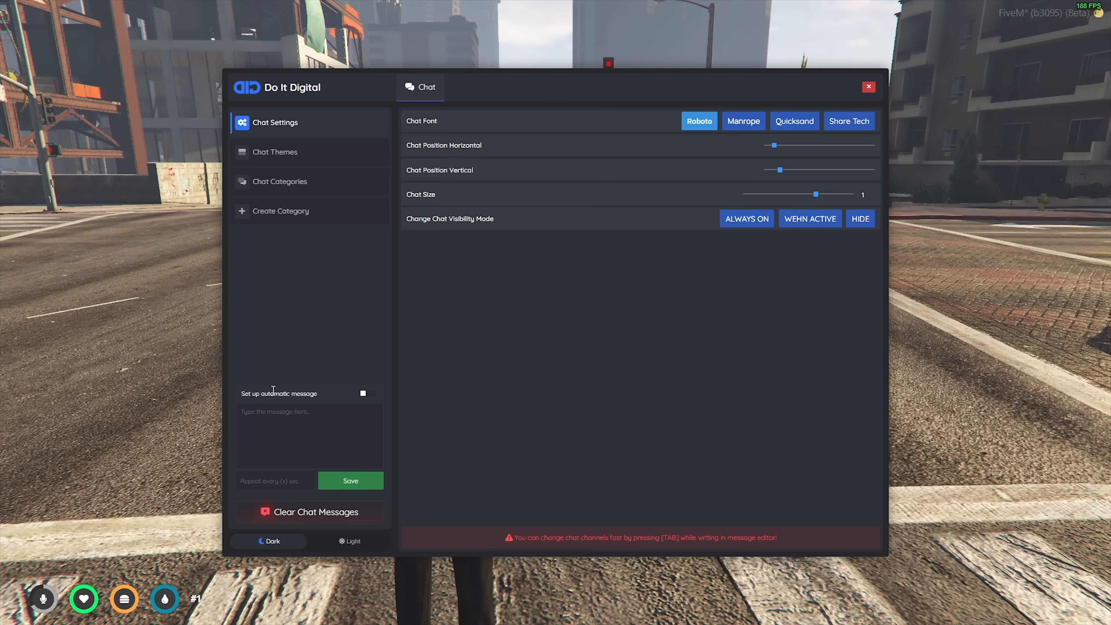
left_click(309, 432)
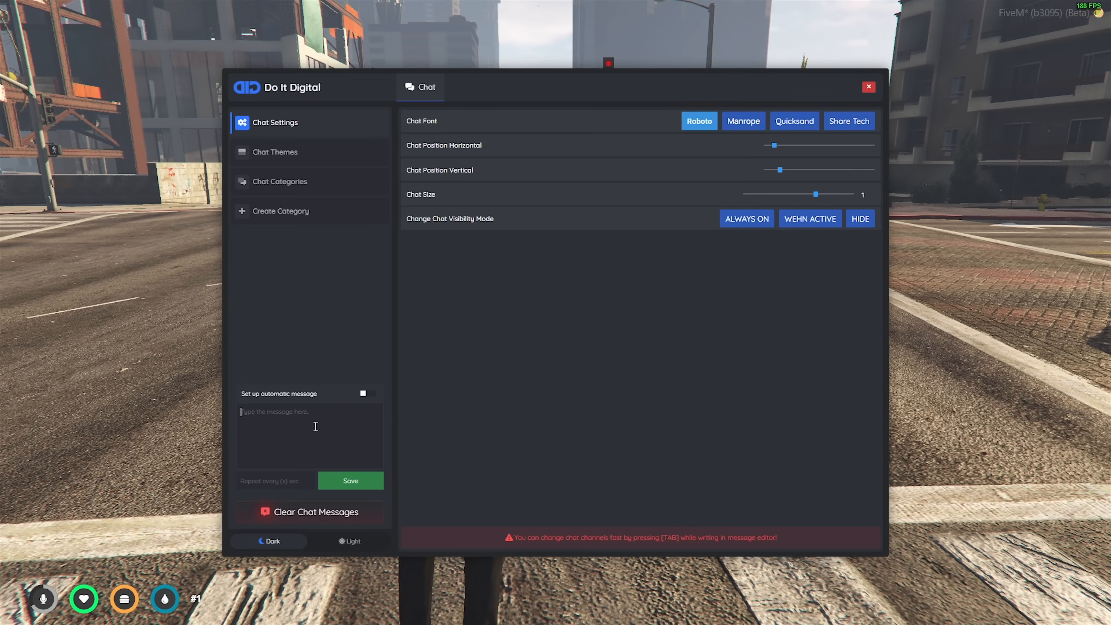
type("Hello this")
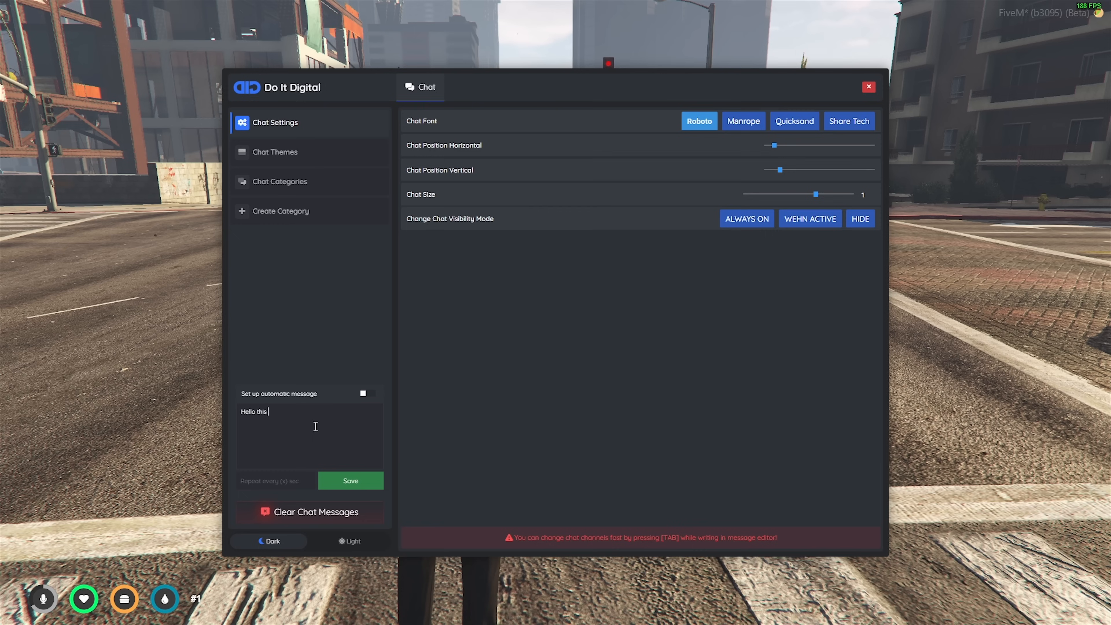
type("is automatic msg")
left_click(277, 481)
type("1")
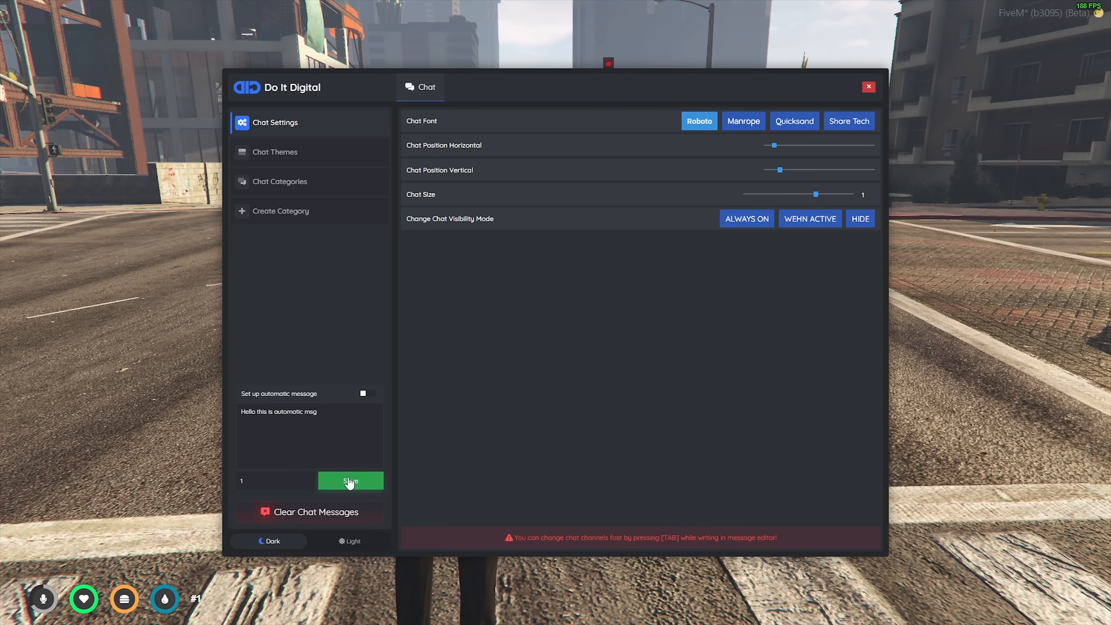
left_click(350, 481)
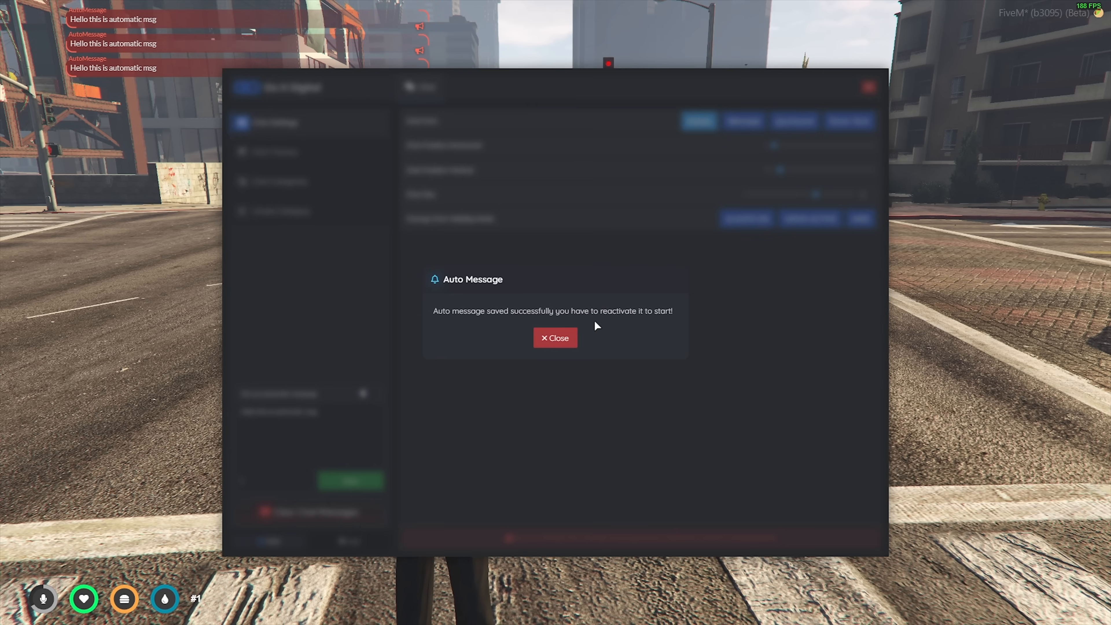
Dismiss the Auto Message confirmation and close the Do It Digital menu
left_click(555, 338)
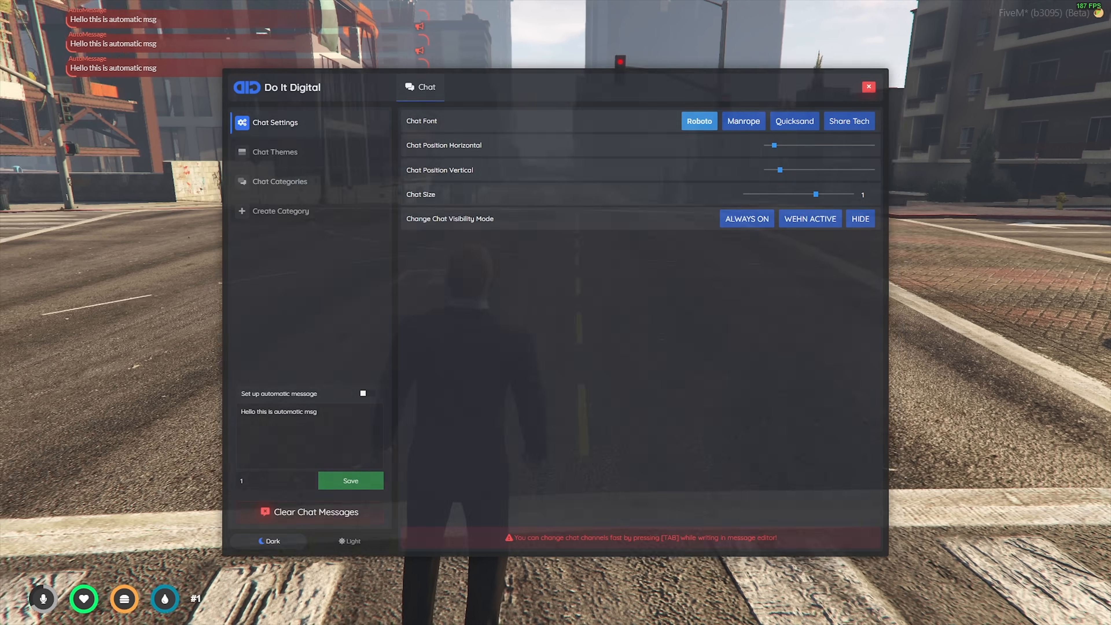
left_click(868, 87)
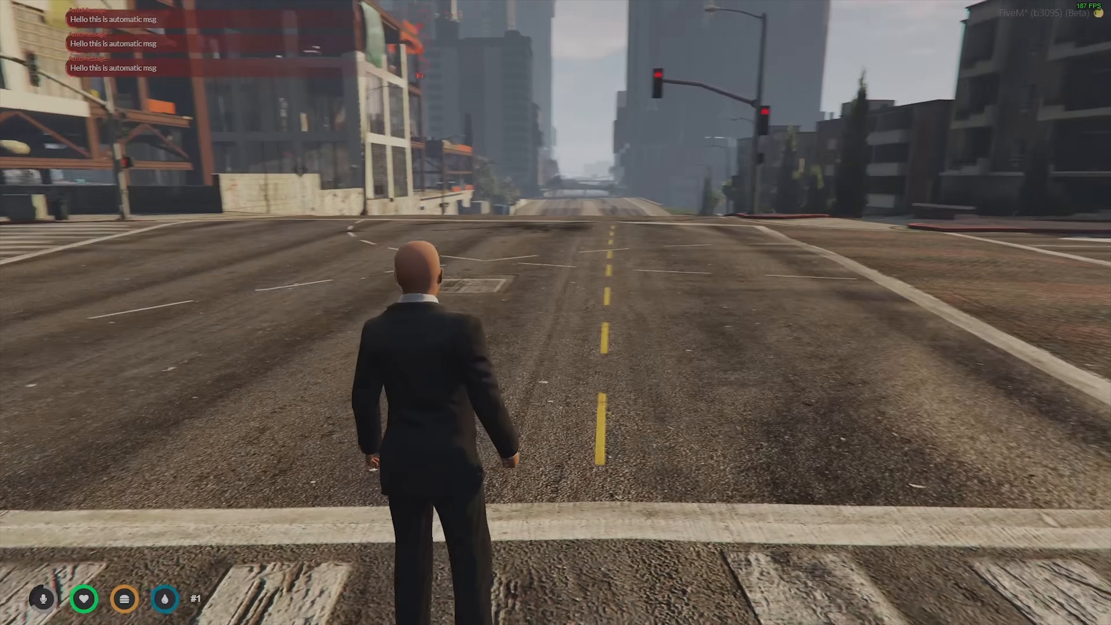